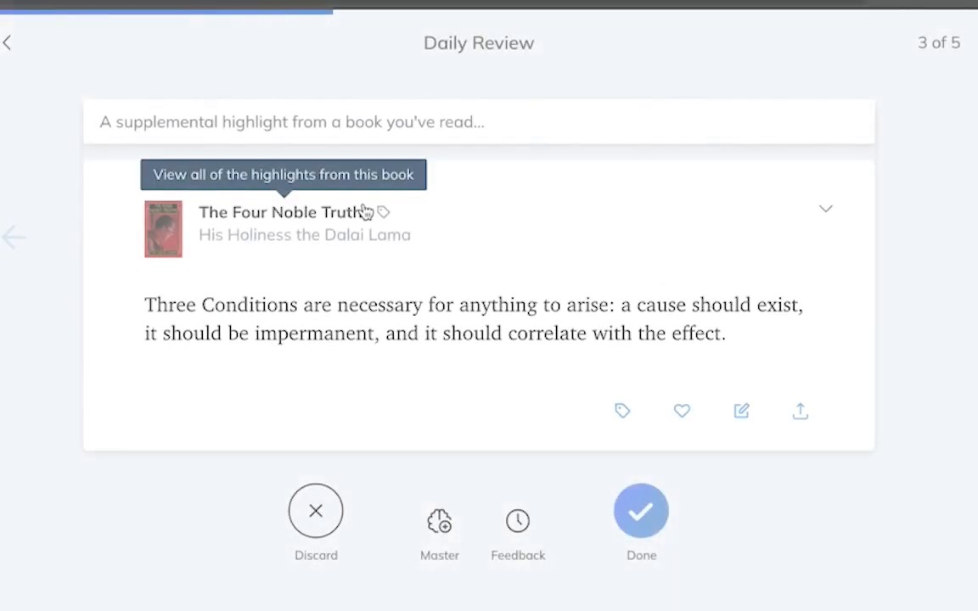
pyautogui.moveTo(888, 228)
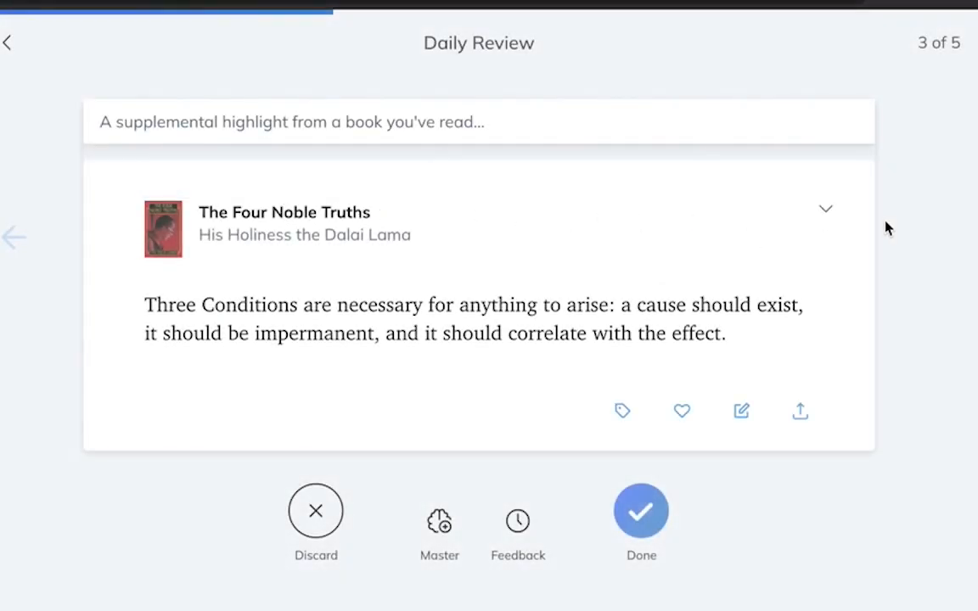
# Step: Advance the Daily Review to highlight 5 of 5, the How to Take Smart Notes passage
pyautogui.click(642, 511)
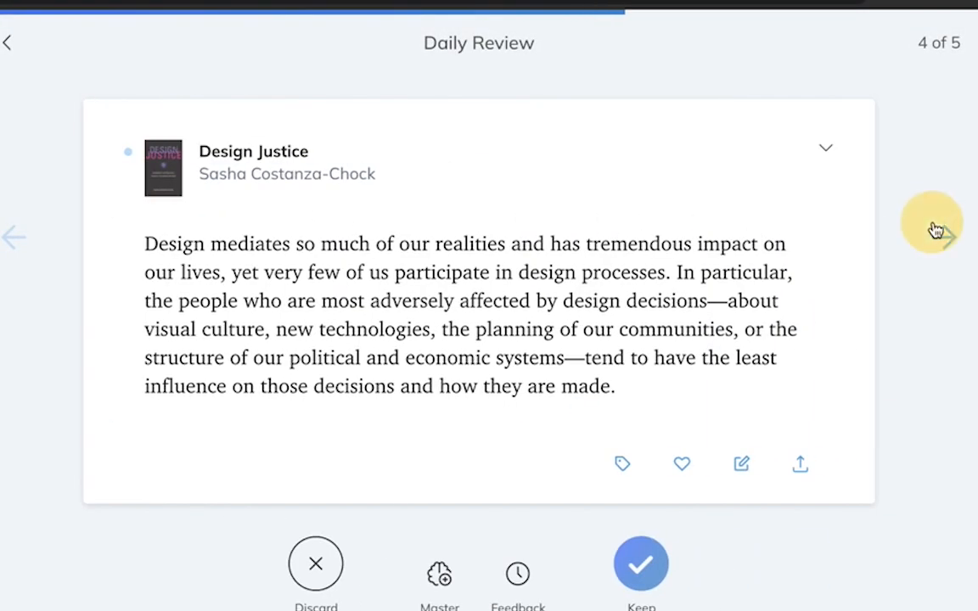
pyautogui.click(938, 227)
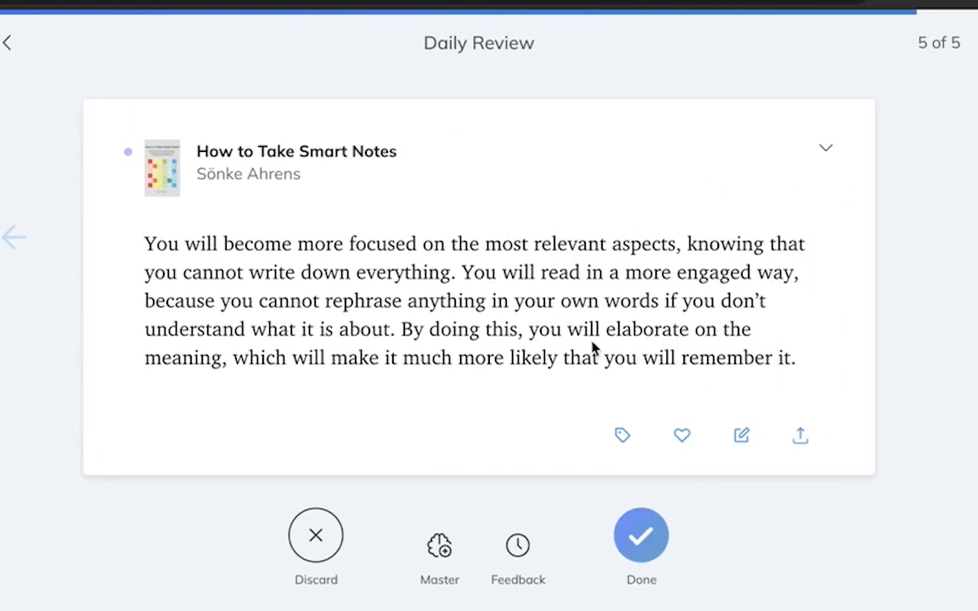
pyautogui.moveTo(584, 339)
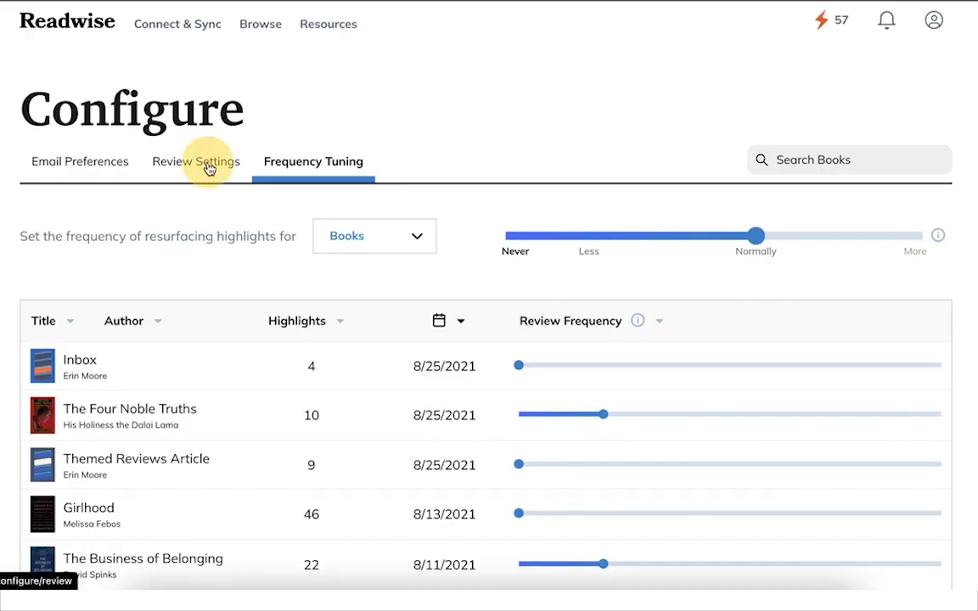
# Step: In Frequency Tuning for Saved Tweets, set the first tweet thread's slider to Less
pyautogui.click(196, 161)
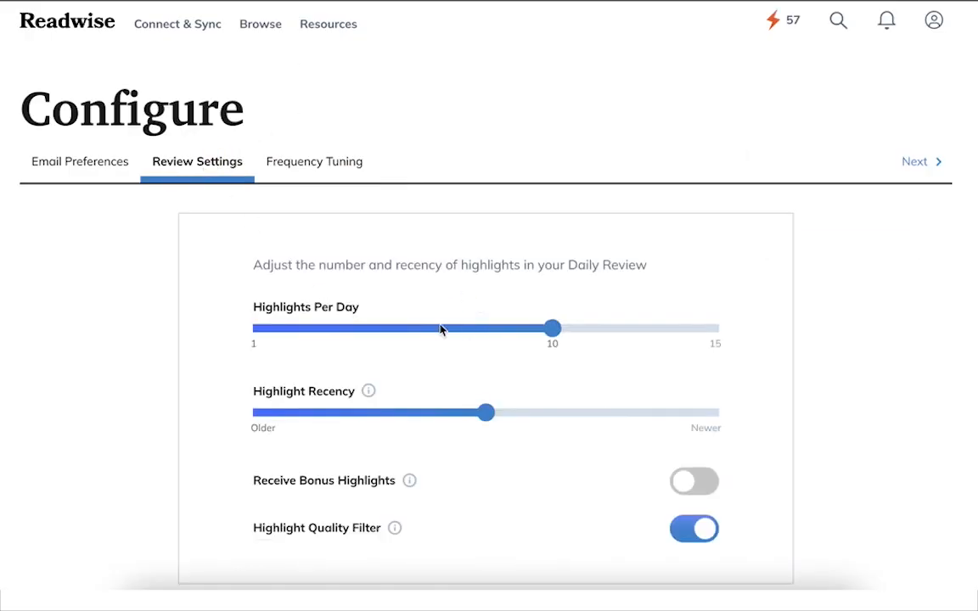
pyautogui.moveTo(302, 162)
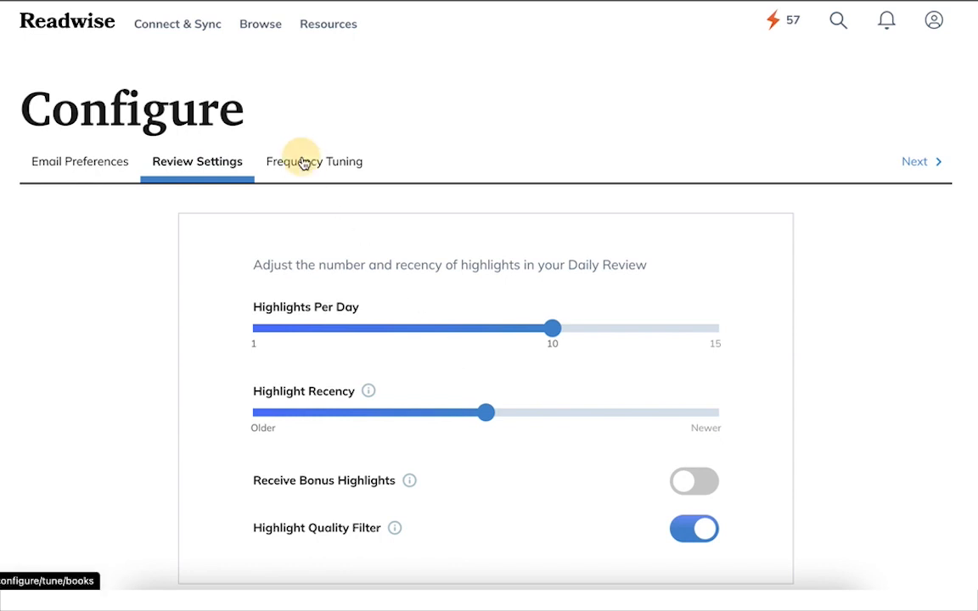
pyautogui.click(313, 161)
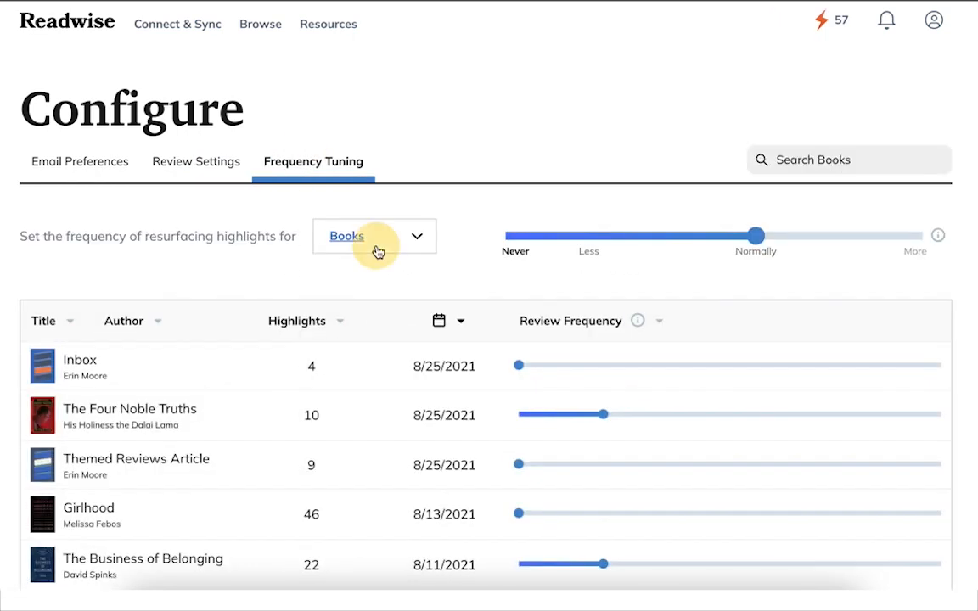
pyautogui.click(374, 236)
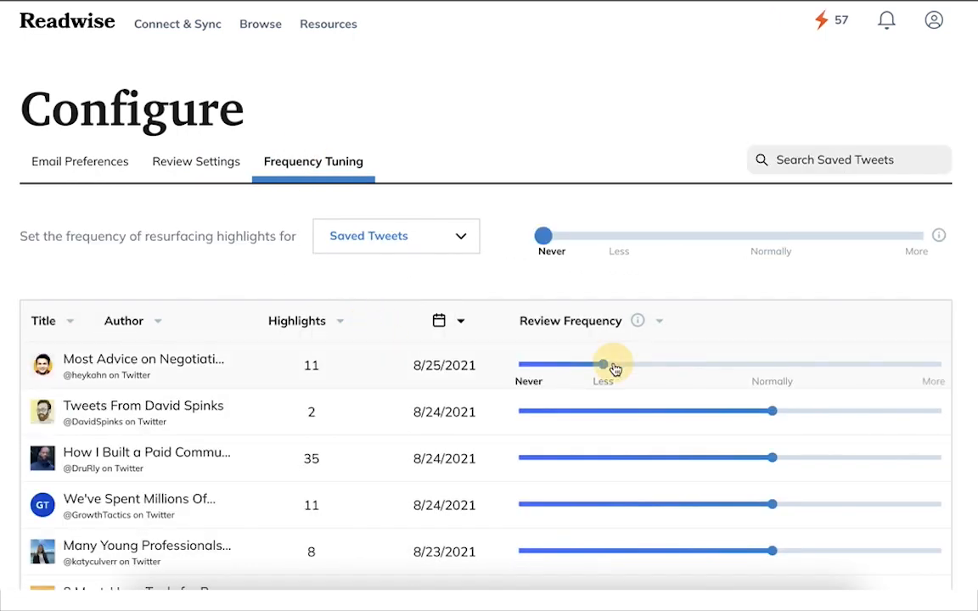
pyautogui.moveTo(603, 366); pyautogui.dragTo(603, 365)
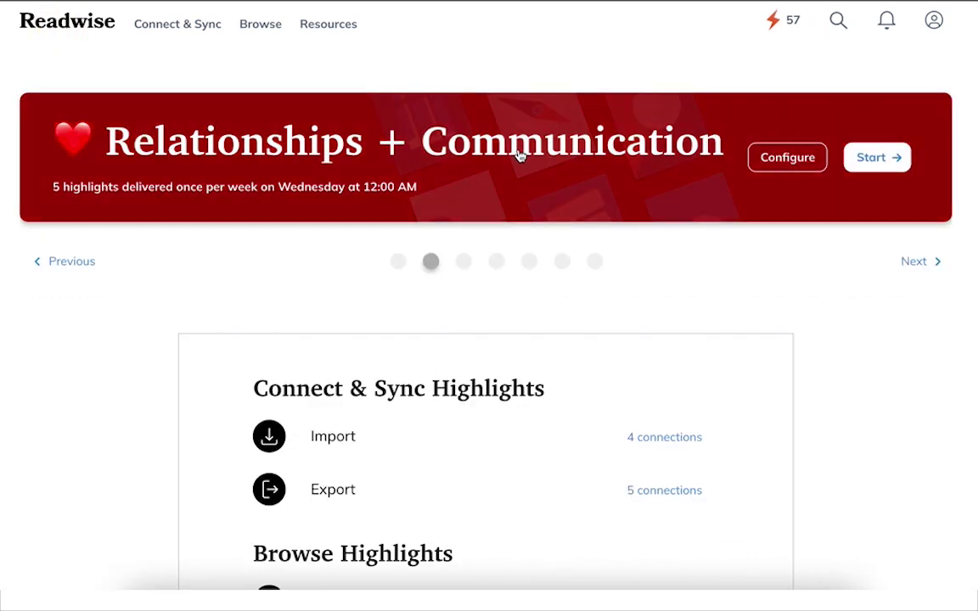
# Step: Browse two more themed reviews in the carousel, then reach the Manage Themes list
pyautogui.click(919, 261)
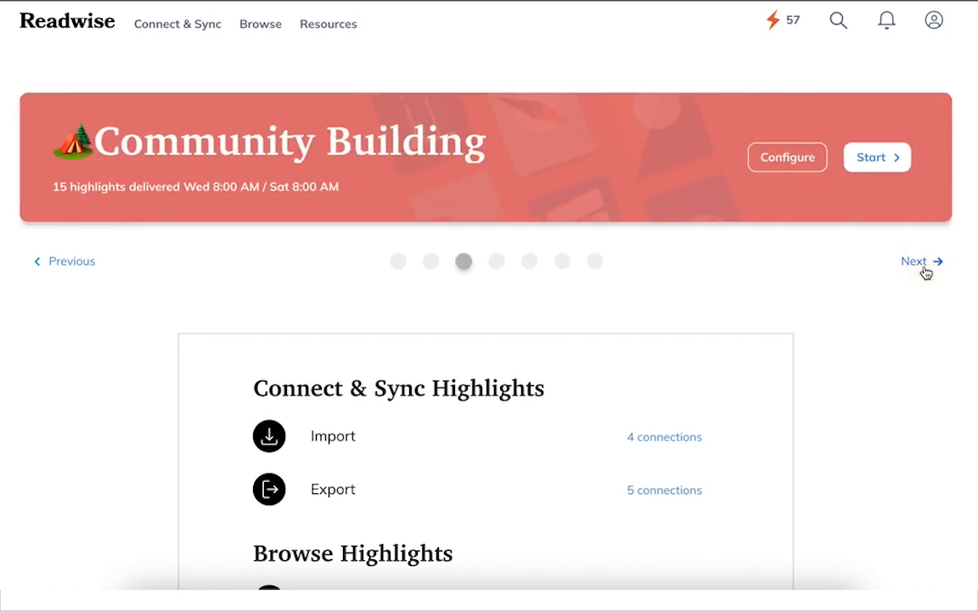
pyautogui.click(916, 261)
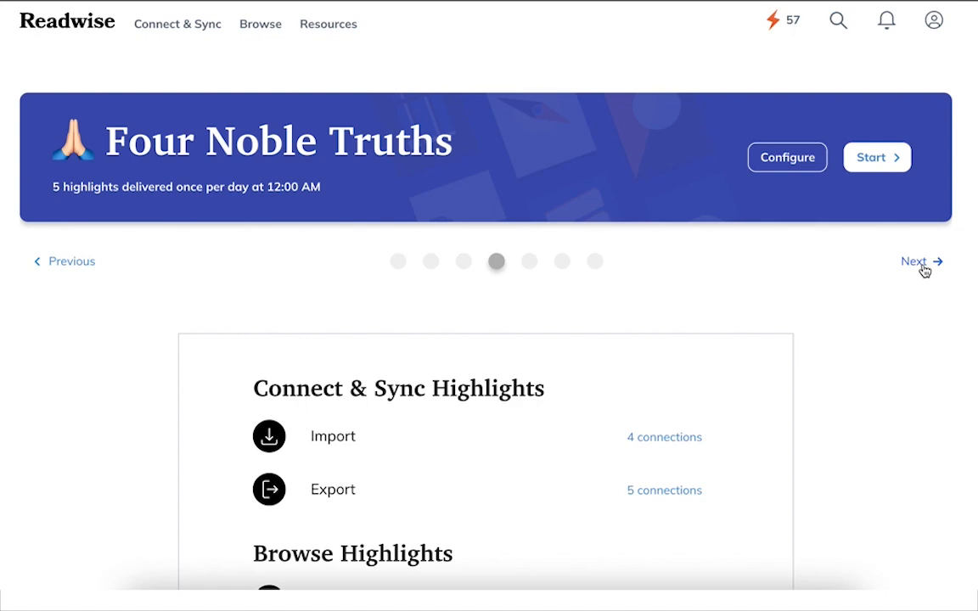
pyautogui.scroll(-3)
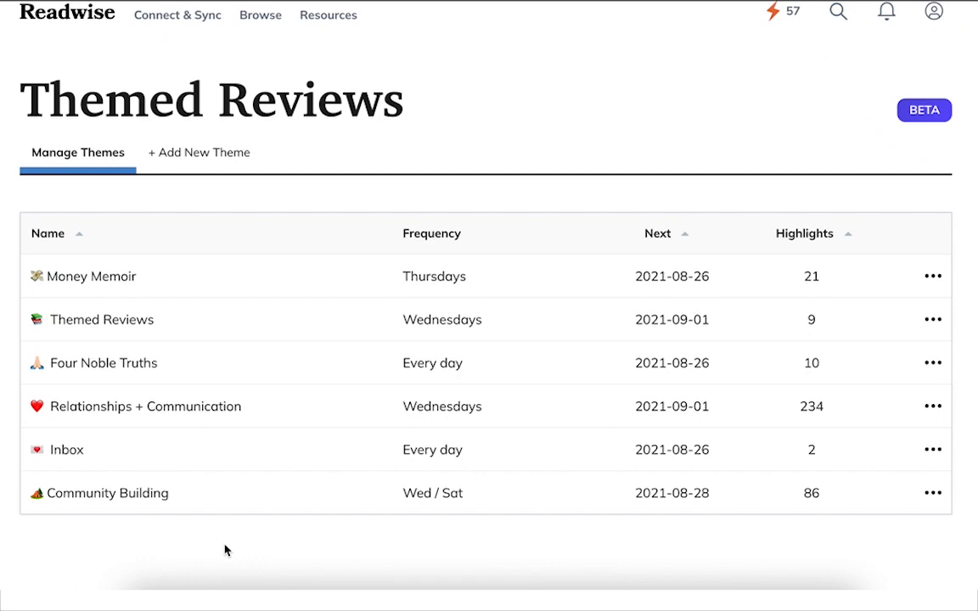
pyautogui.moveTo(144, 541)
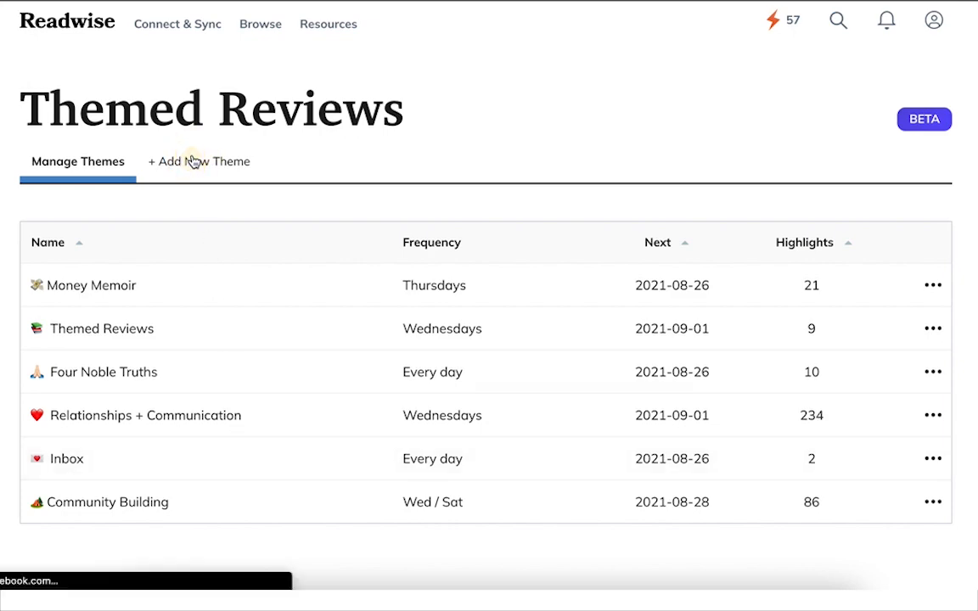
# Step: Create a theme named Test sourcing the beautiful language tag and three documents
pyautogui.click(199, 161)
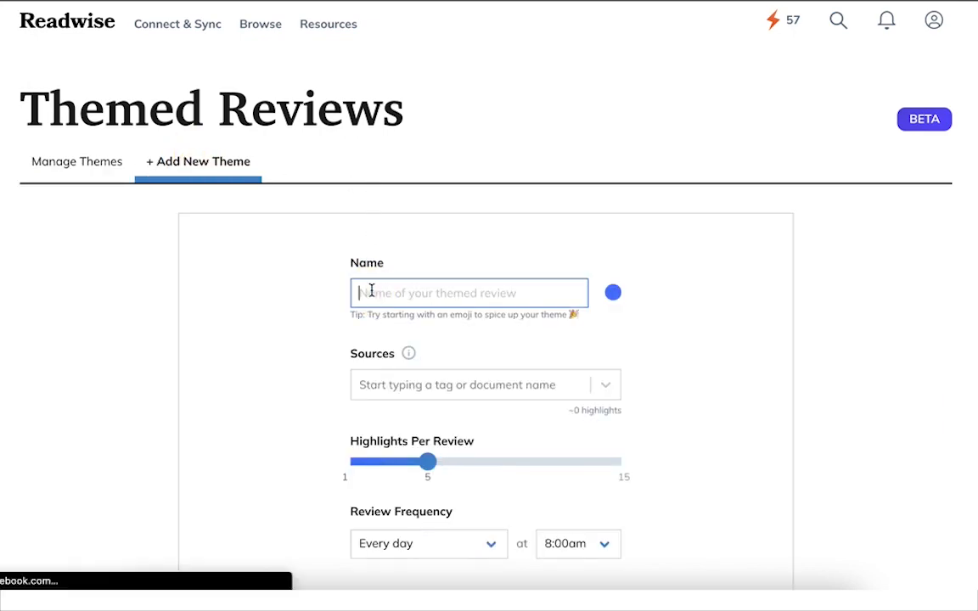
pyautogui.write('Test')
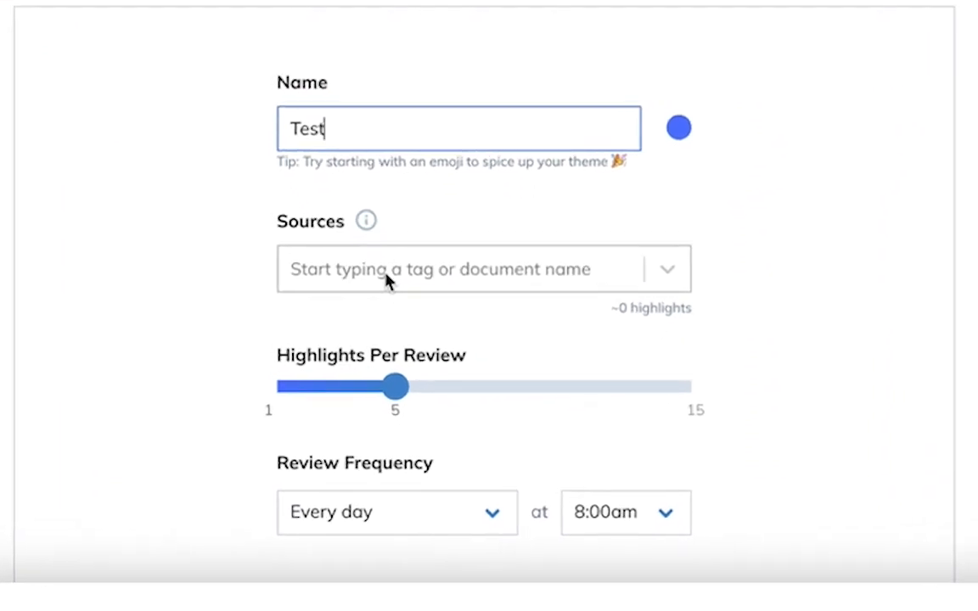
pyautogui.click(483, 269)
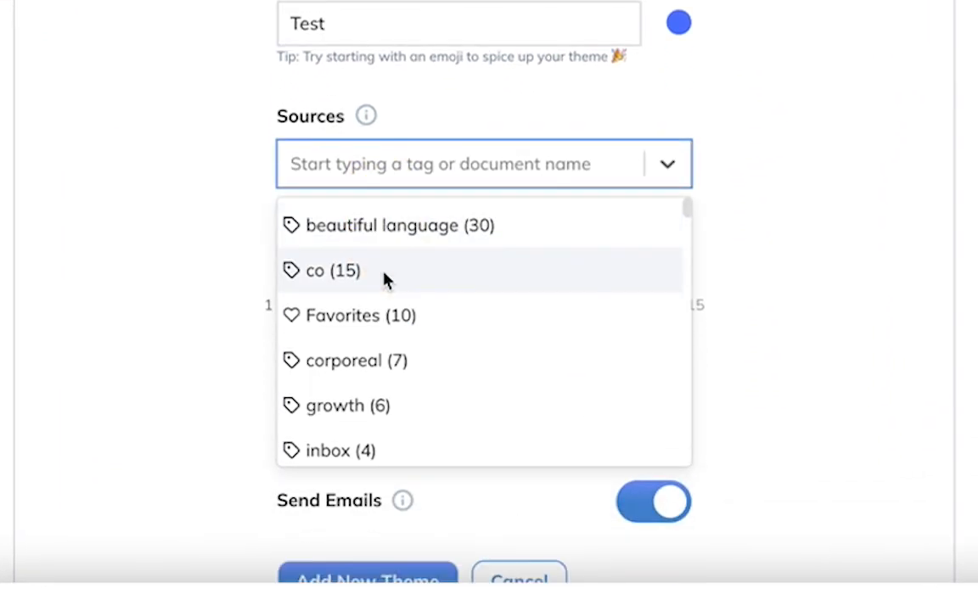
pyautogui.moveTo(406, 225)
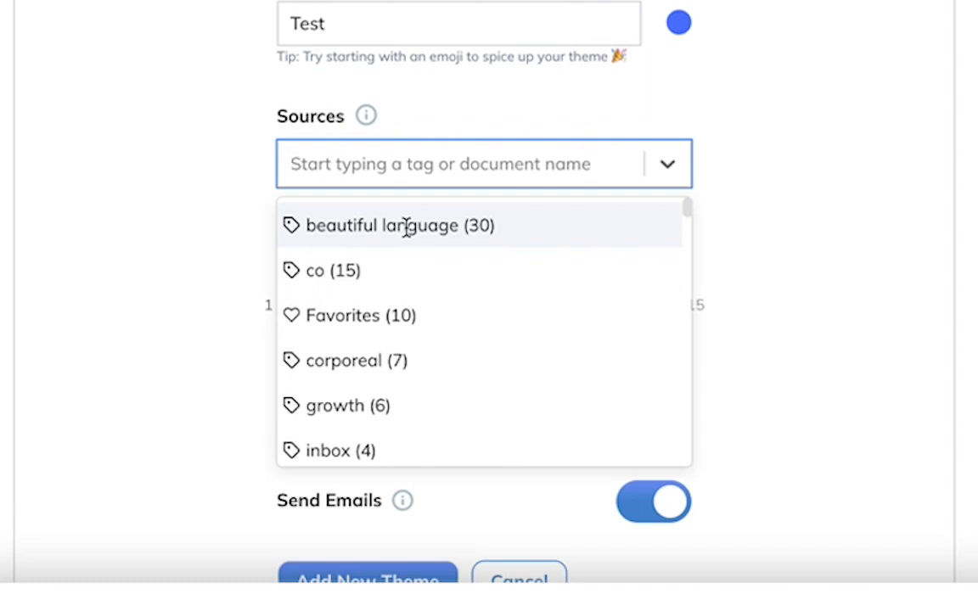
pyautogui.click(399, 225)
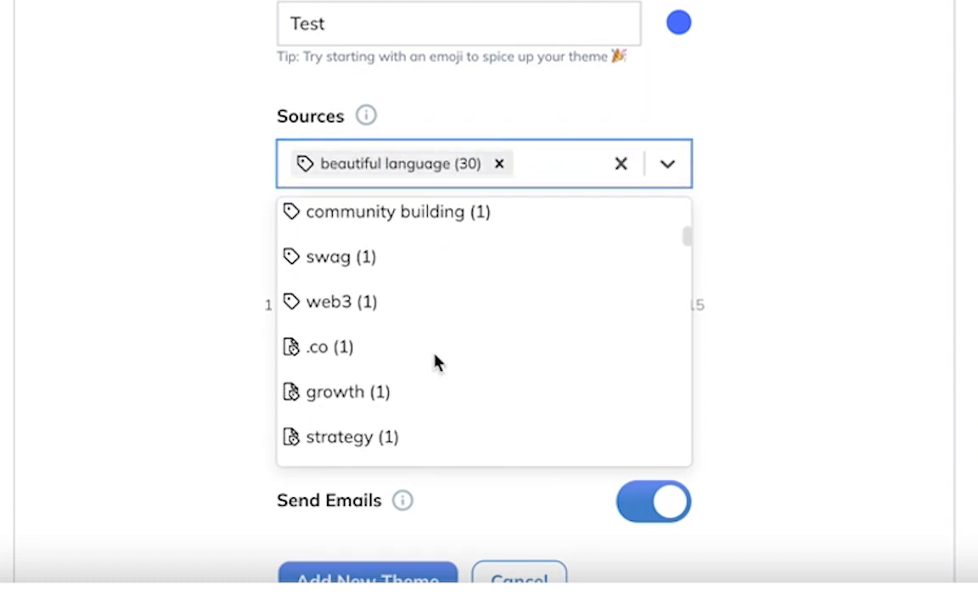
pyautogui.click(325, 348)
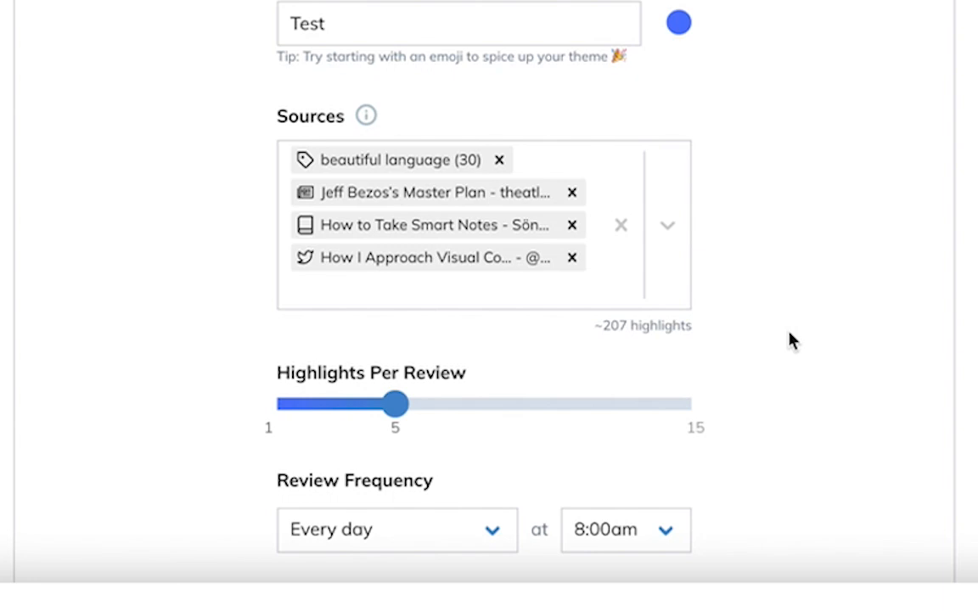
pyautogui.scroll(-3)
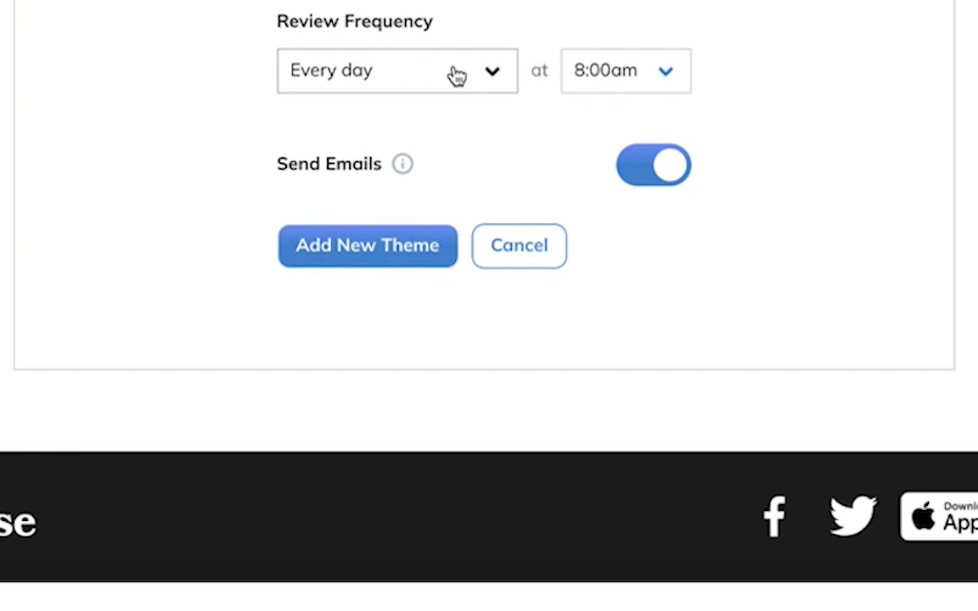
# Step: Set the Test theme's review frequency to Weekends at 10:00am
pyautogui.click(396, 71)
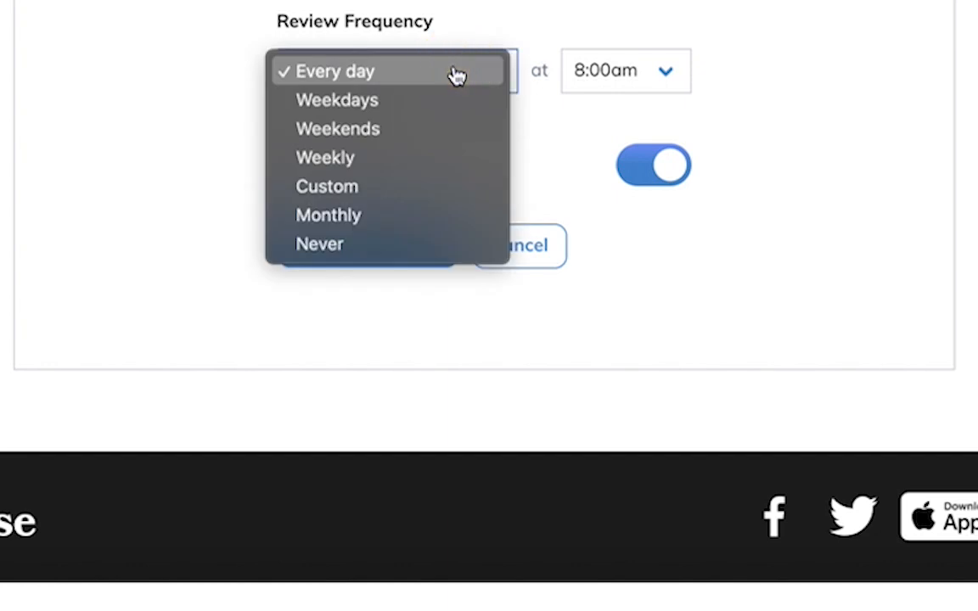
pyautogui.moveTo(406, 136)
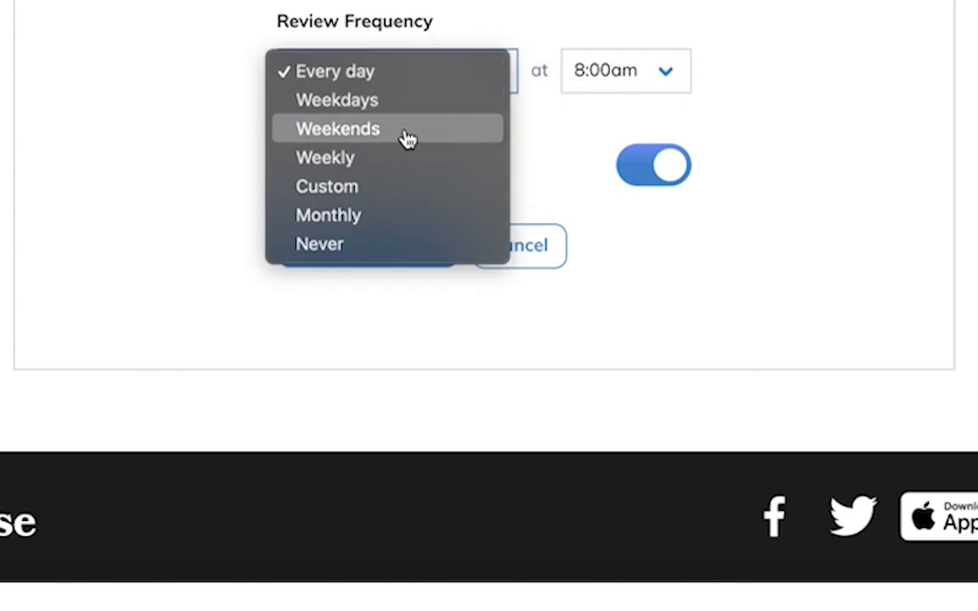
pyautogui.click(336, 128)
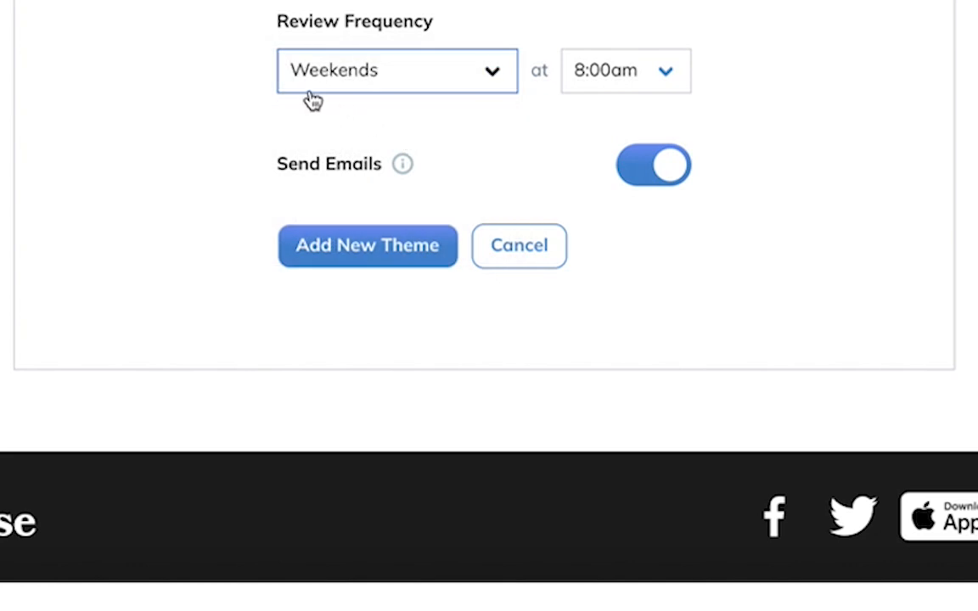
pyautogui.moveTo(592, 92)
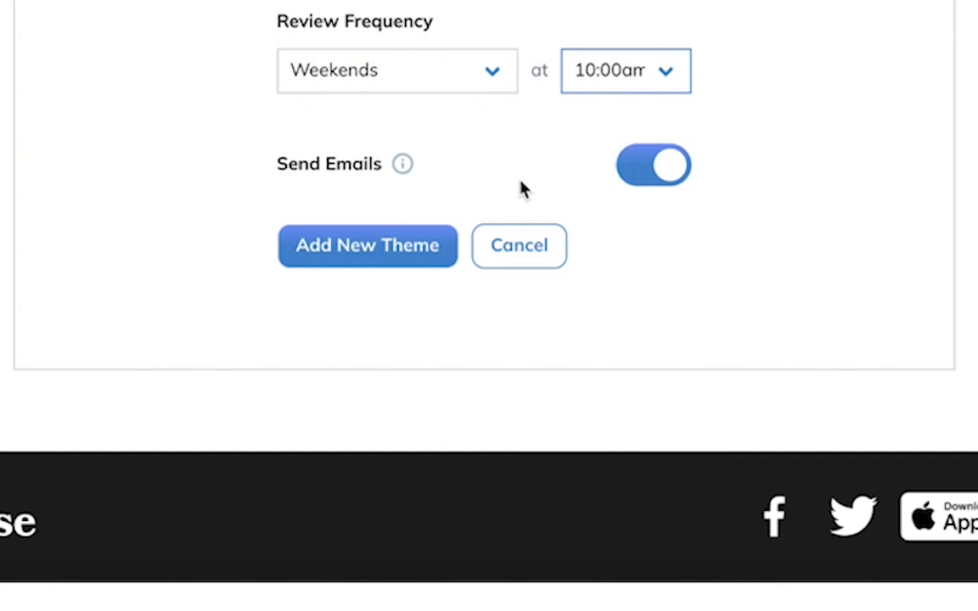
pyautogui.click(368, 247)
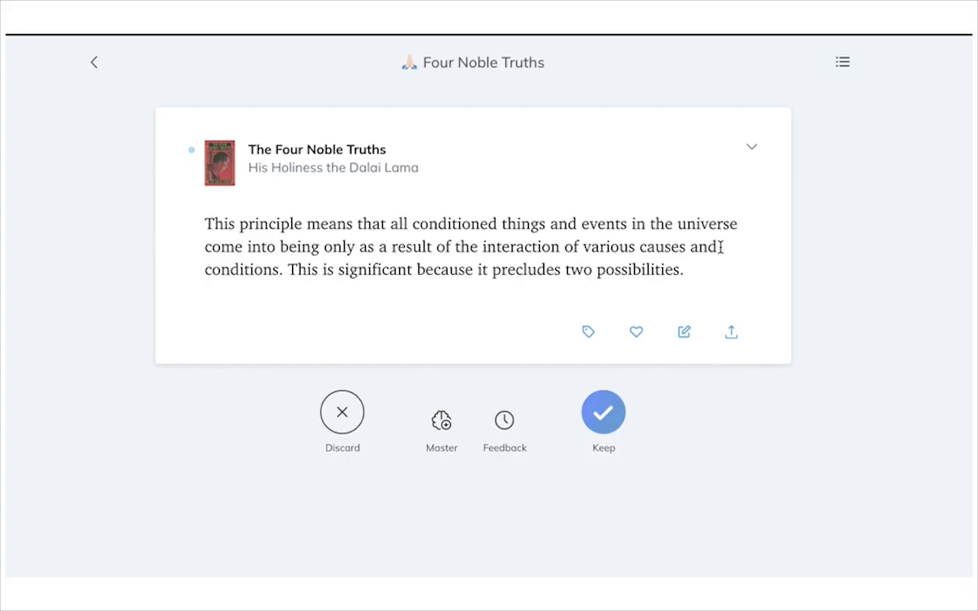
pyautogui.moveTo(847, 223)
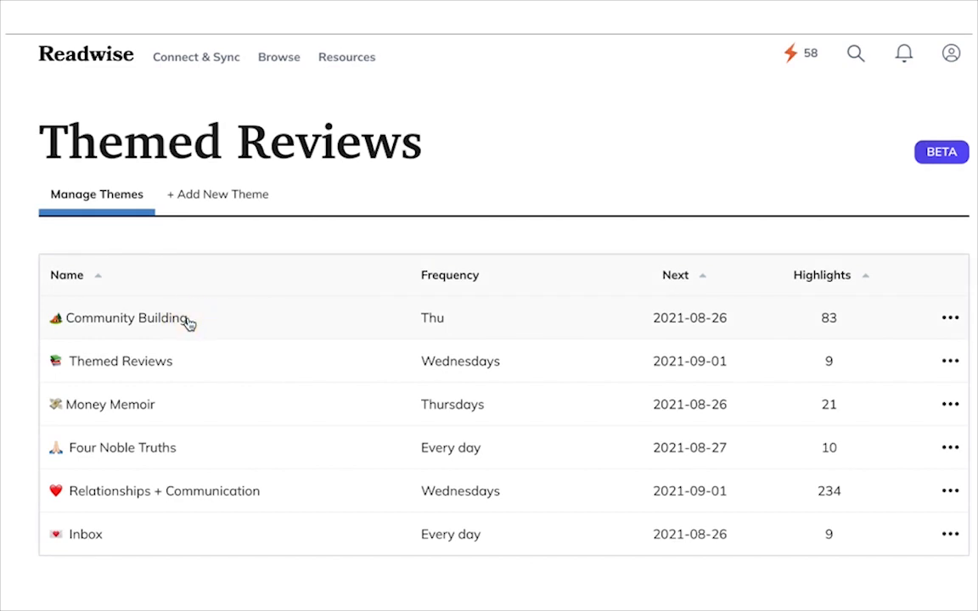
# Step: Add the web3 tag as a source for the Community Building theme
pyautogui.click(122, 318)
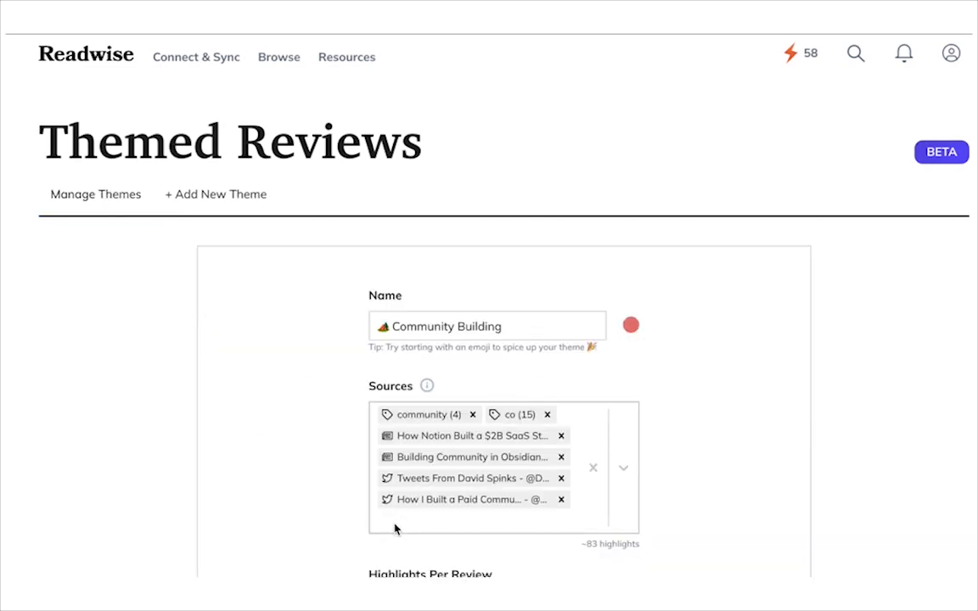
pyautogui.write('Web')
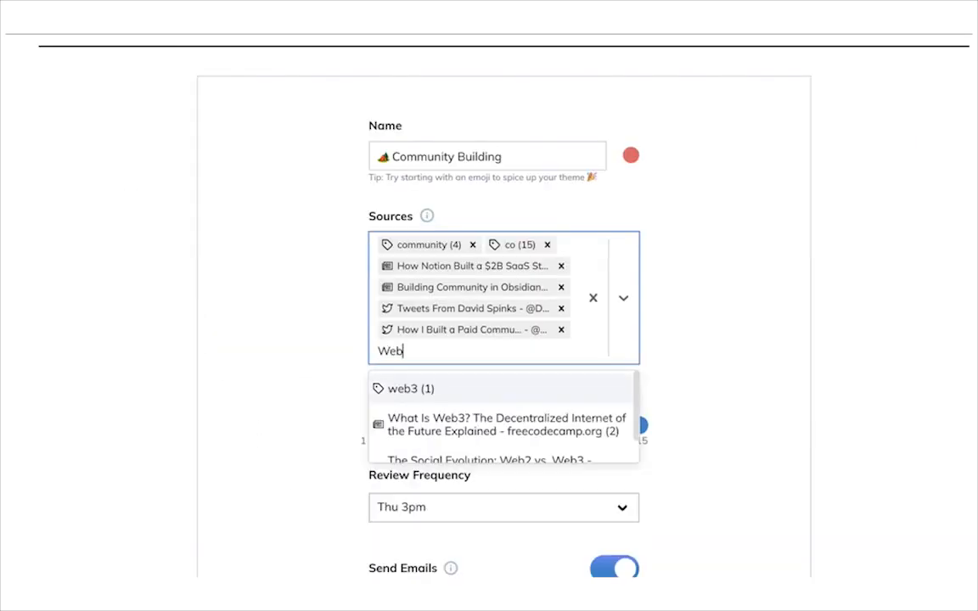
pyautogui.click(504, 425)
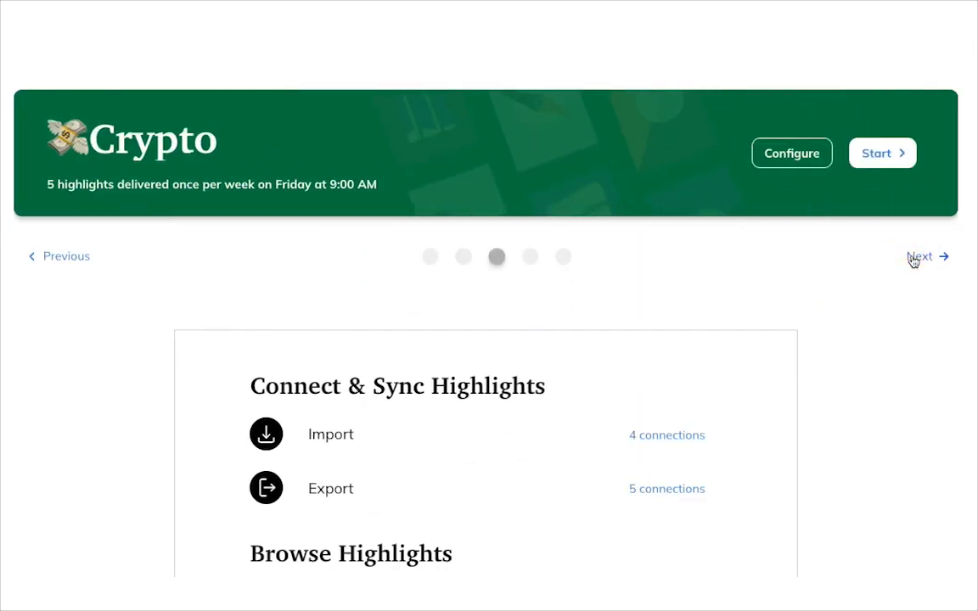
# Step: Start the Community Building review and page through three highlights
pyautogui.click(918, 257)
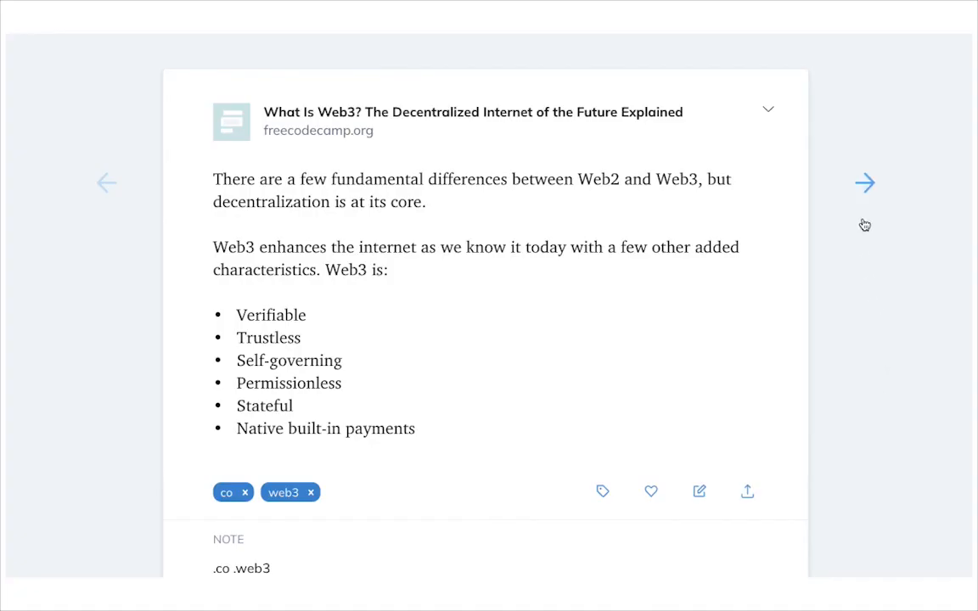
pyautogui.click(865, 183)
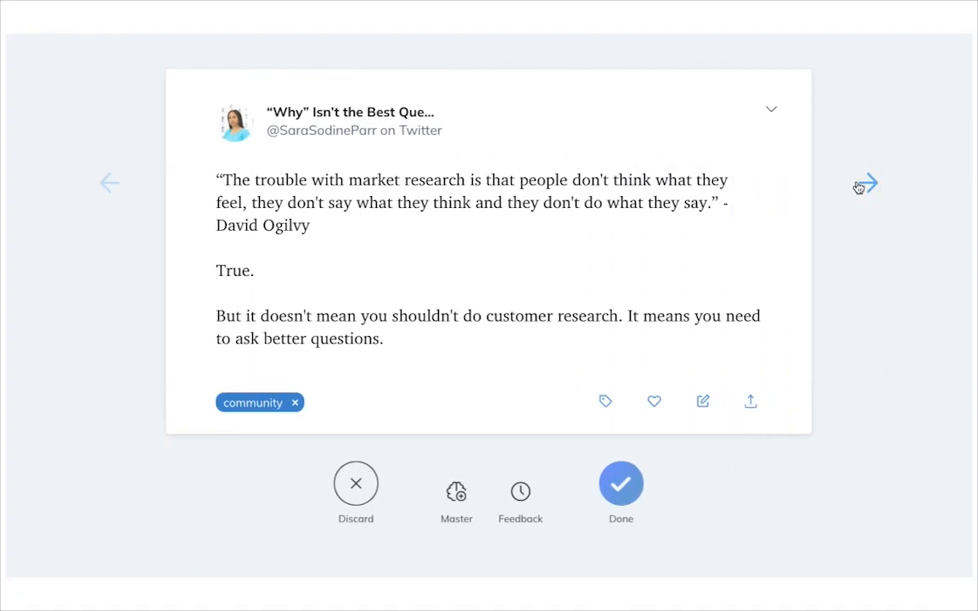
pyautogui.click(875, 183)
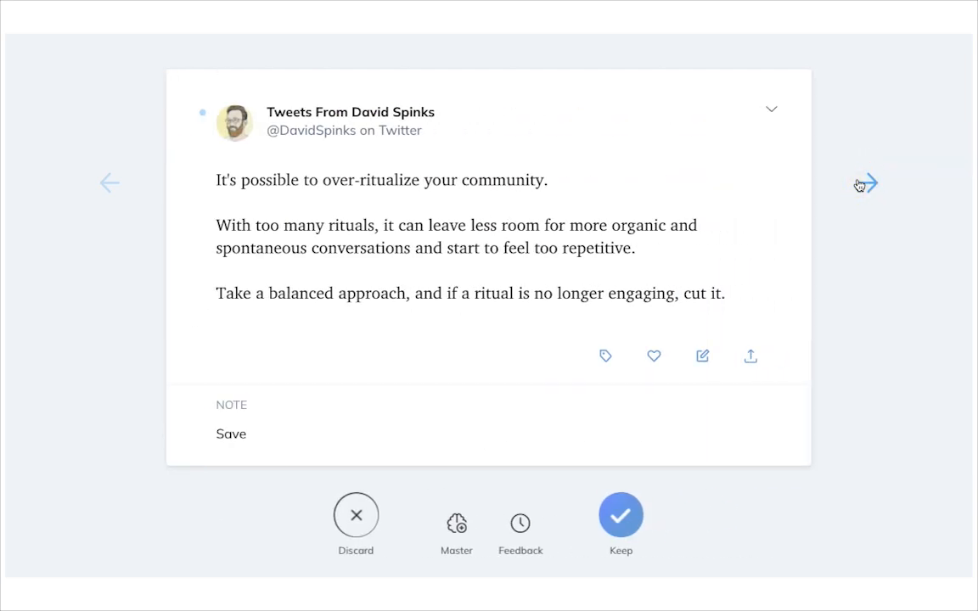
pyautogui.click(874, 184)
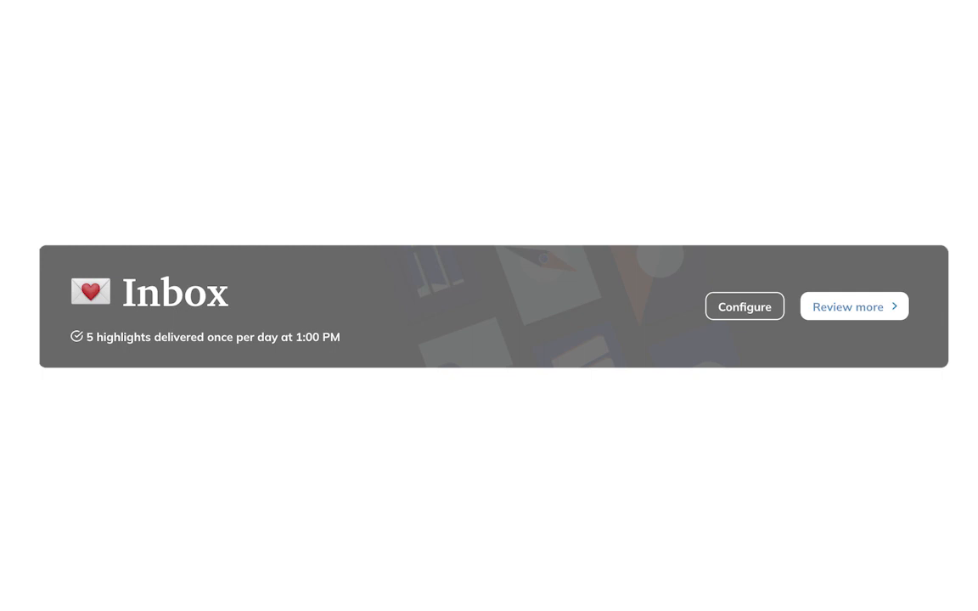
# Step: Review more Inbox highlights and tag the Growth Loops highlight with .inbox
pyautogui.click(855, 306)
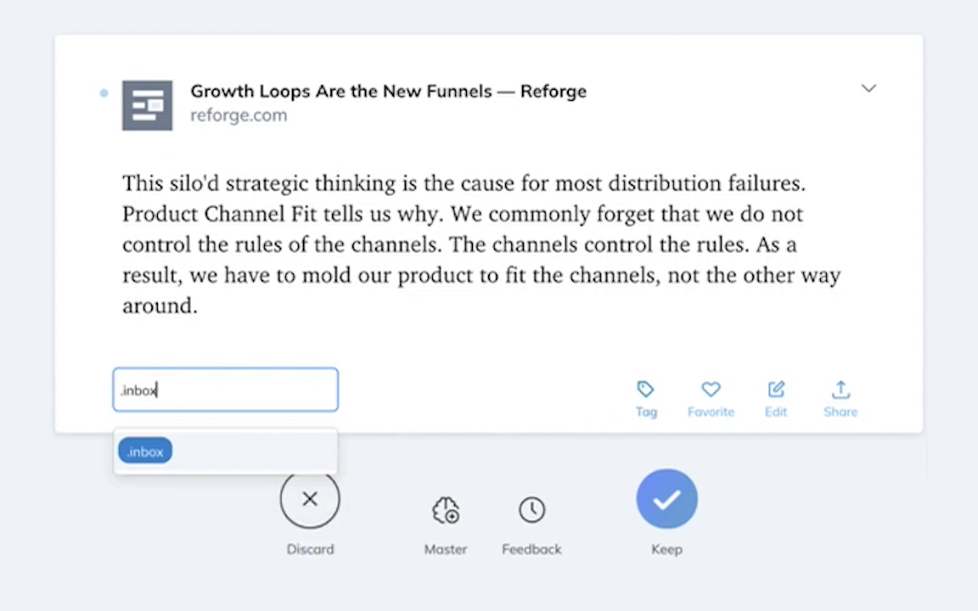
pyautogui.click(144, 450)
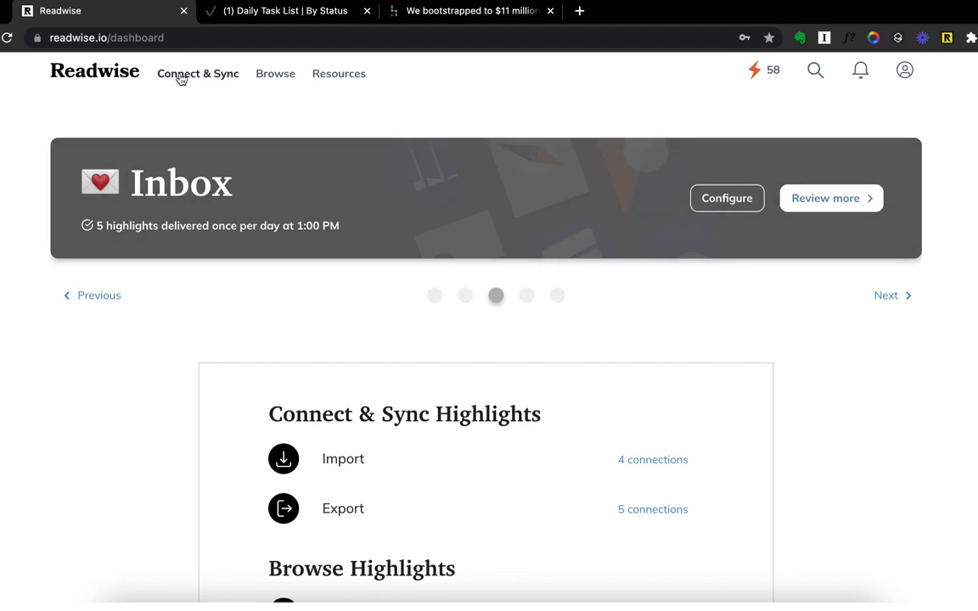
# Step: On Freeform Input, start typing the highlight 'New swag stra…'
pyautogui.click(197, 73)
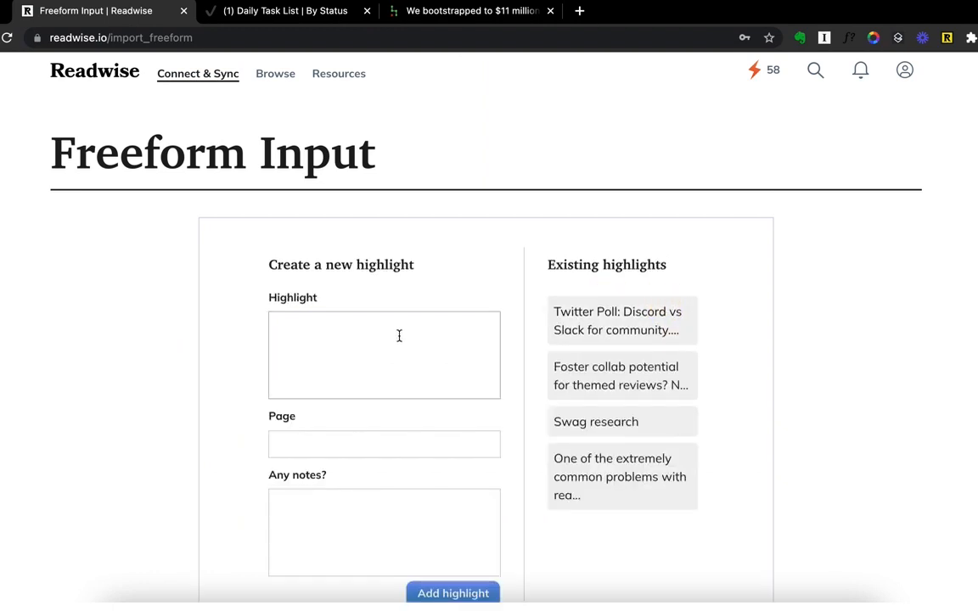
pyautogui.write('New swag stra')
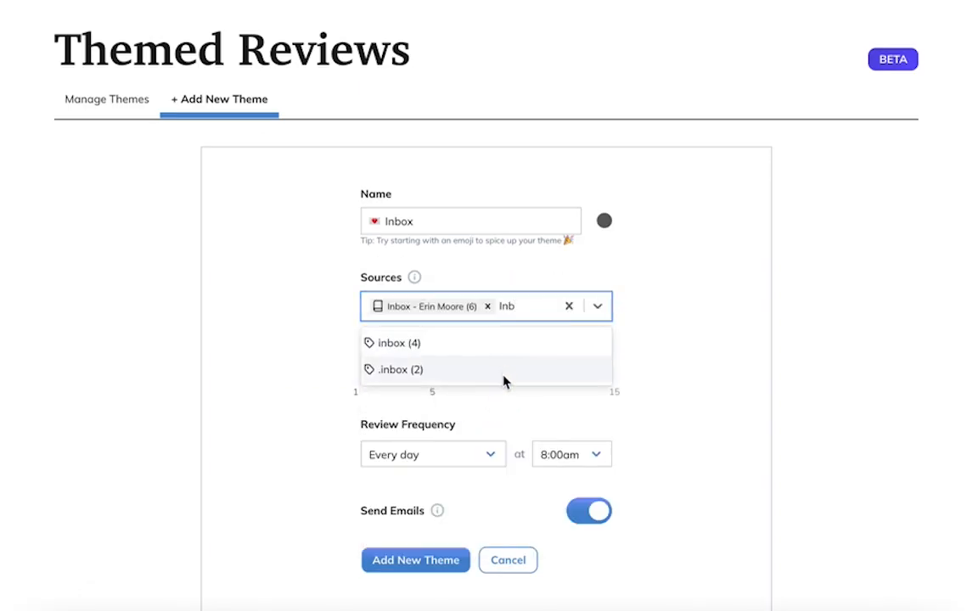
# Step: Add the .inbox (2) tag as a source of the Inbox theme
pyautogui.click(398, 370)
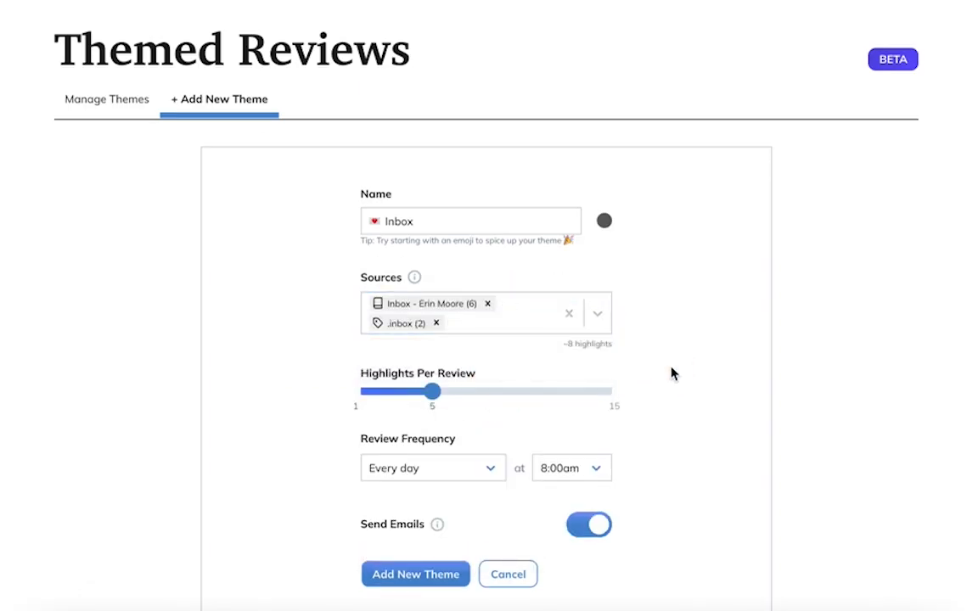
pyautogui.click(570, 468)
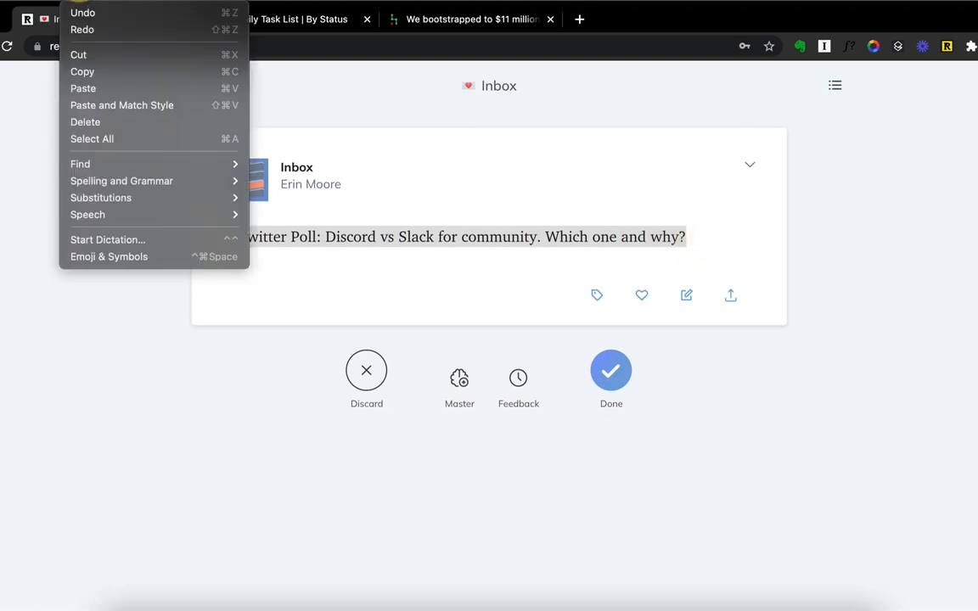
# Step: Copy Twitter Poll to a Notion to-do, discard two Inbox highlights, copy the slowing-burn note
pyautogui.click(288, 18)
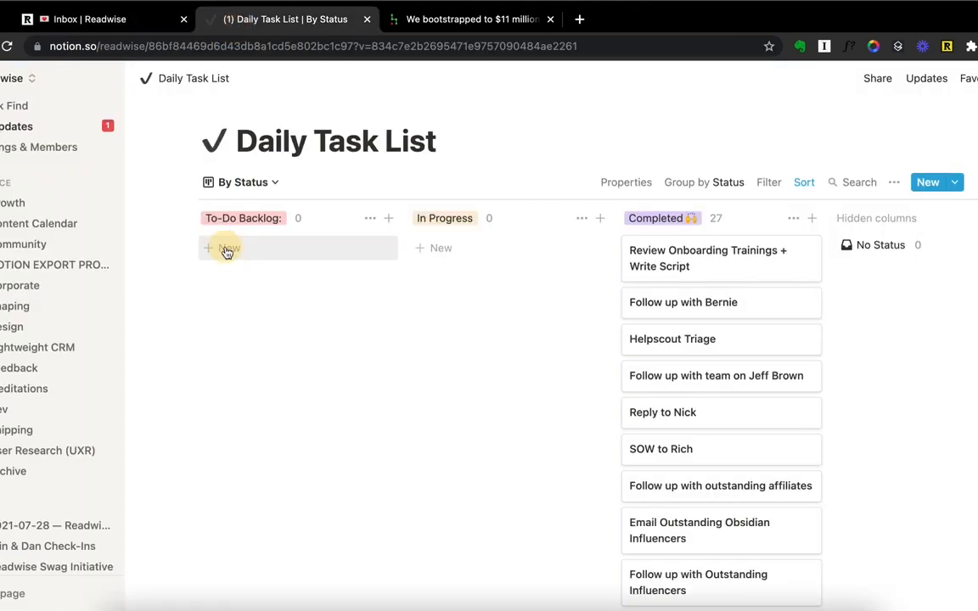
pyautogui.click(96, 18)
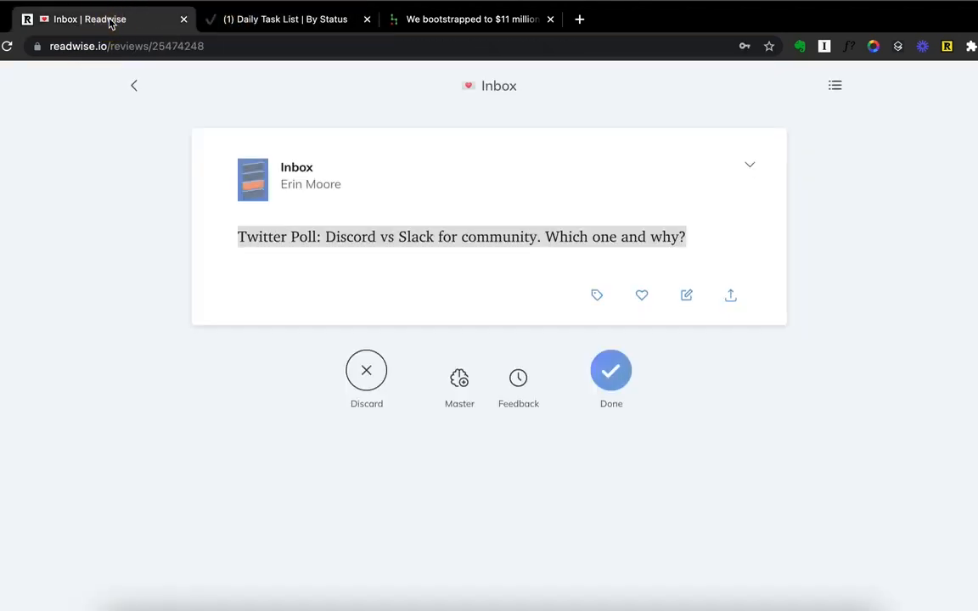
pyautogui.click(366, 371)
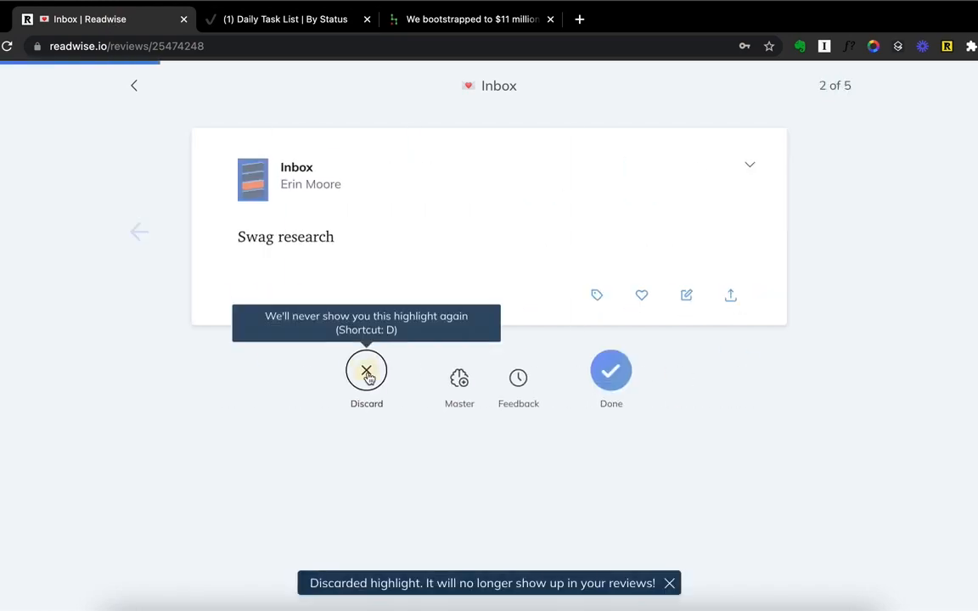
pyautogui.click(366, 370)
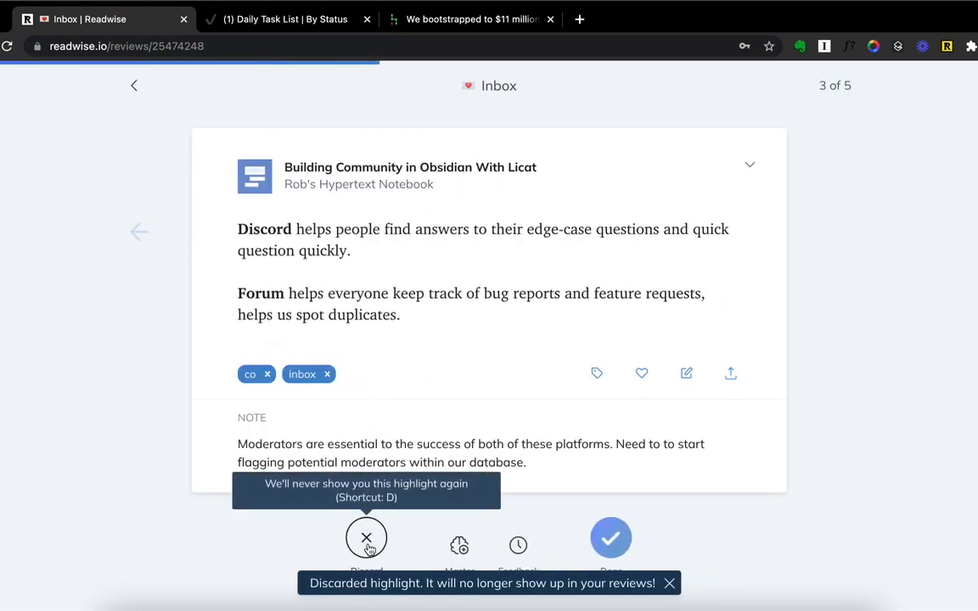
pyautogui.click(366, 537)
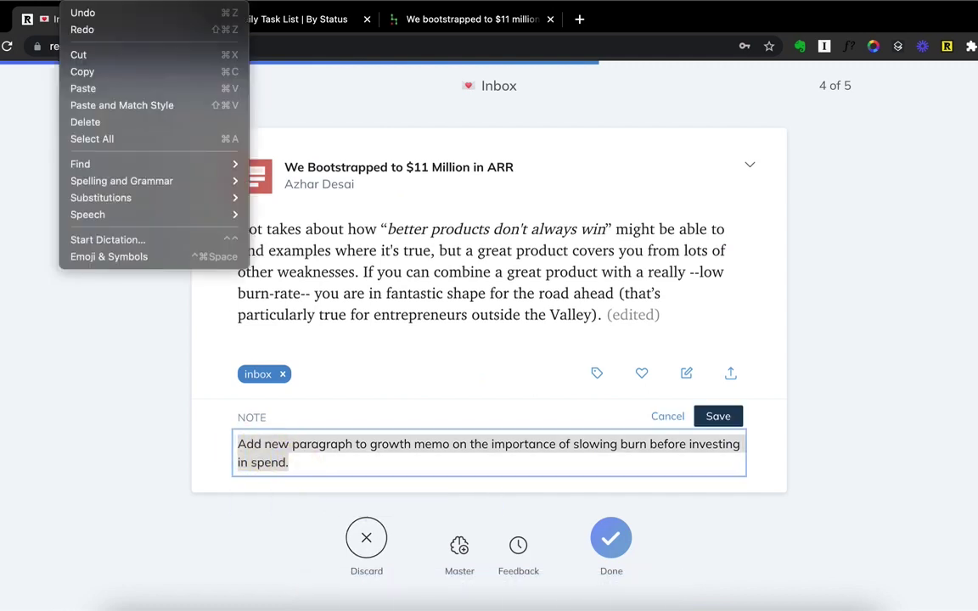
pyautogui.click(301, 19)
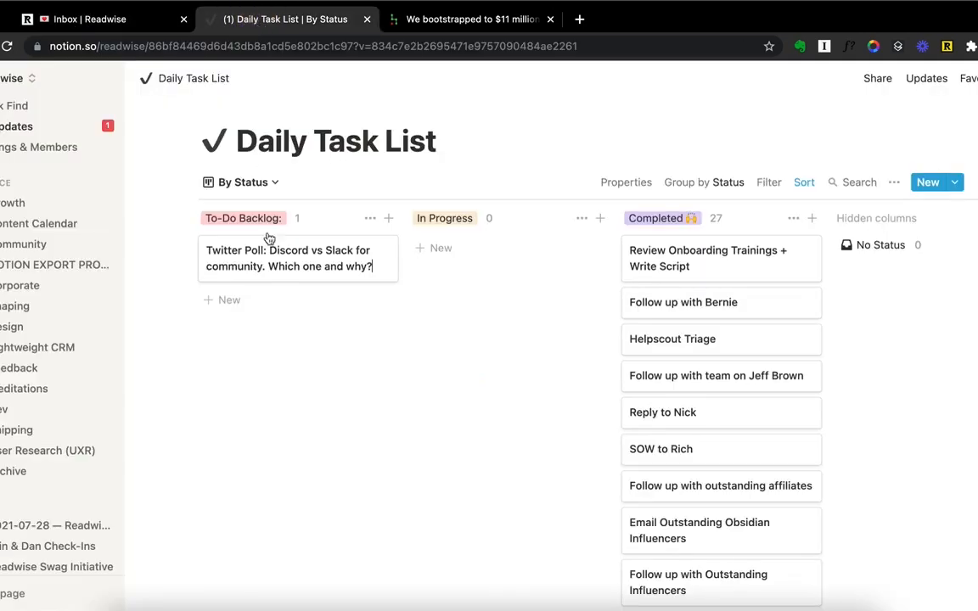
pyautogui.write('Add new paragraph to growth memo on the importance of slowing burn before investing in spend.')
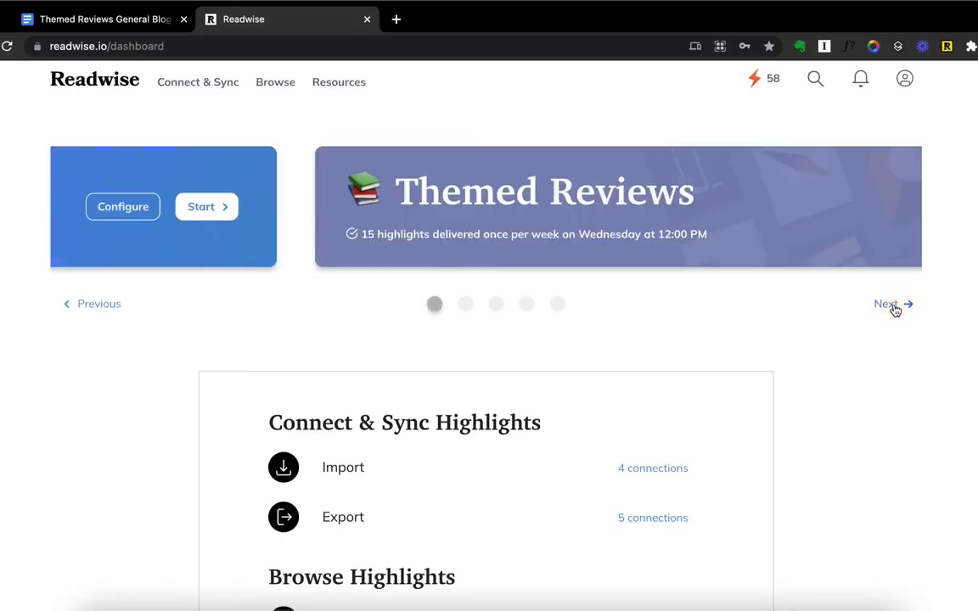
# Step: Review the Themed Reviews article highlights up to 8 of 9, then return to the dashboard
pyautogui.click(887, 304)
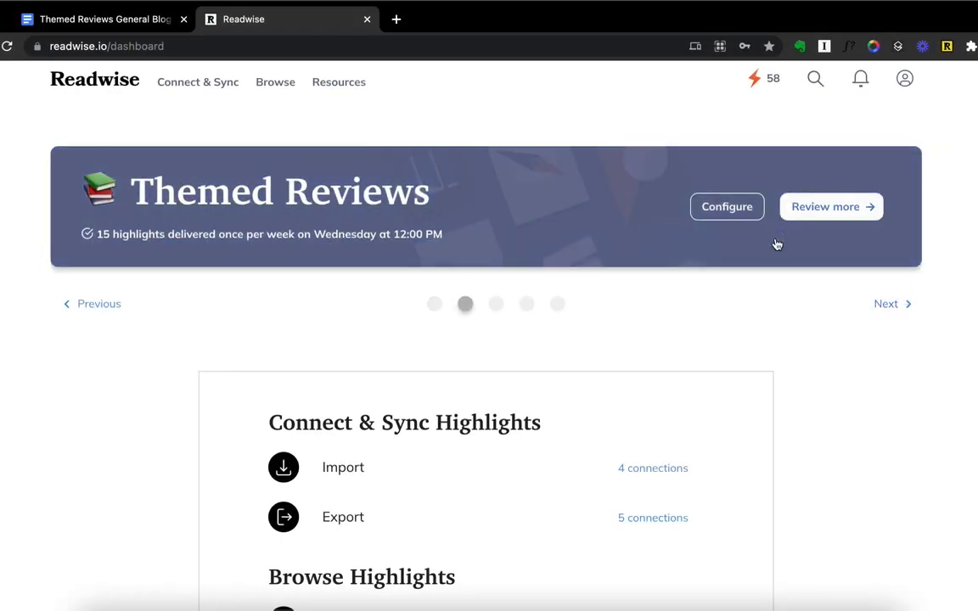
pyautogui.click(831, 206)
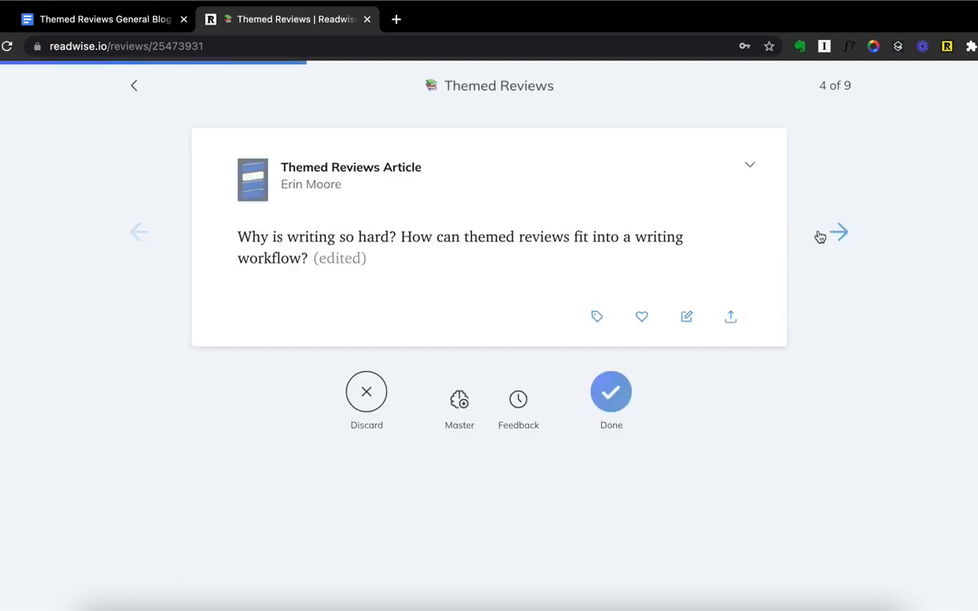
pyautogui.click(841, 233)
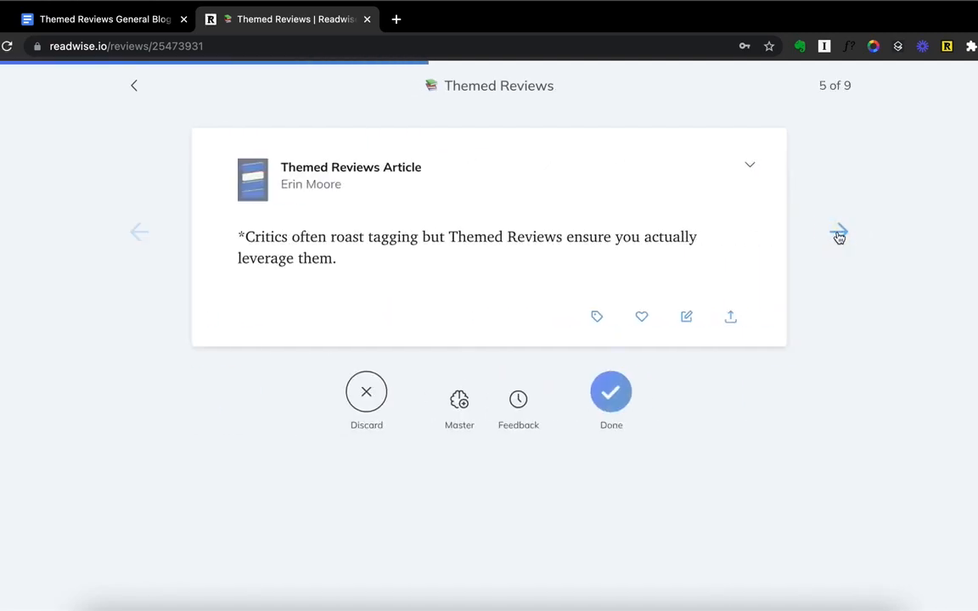
pyautogui.click(839, 232)
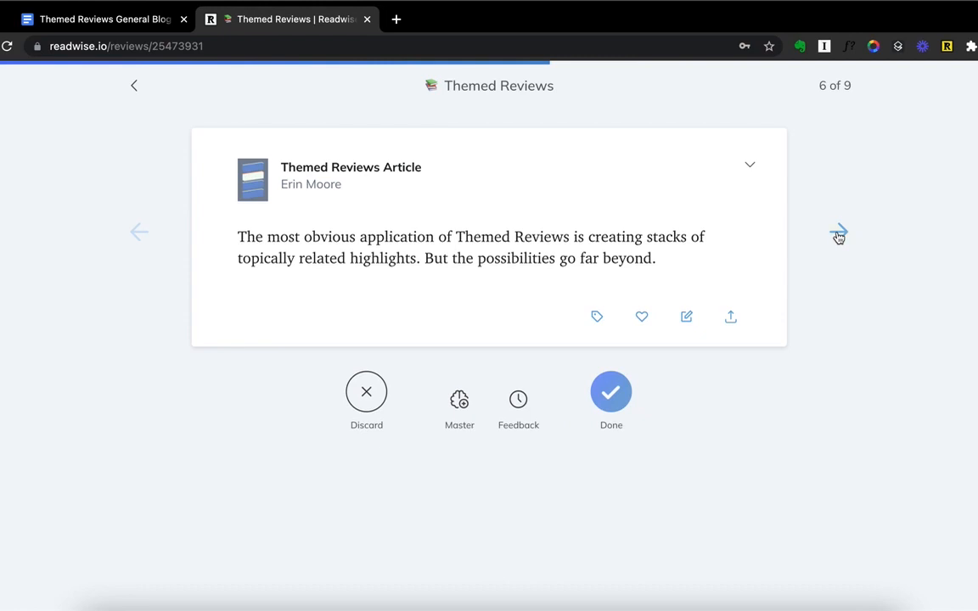
pyautogui.click(839, 231)
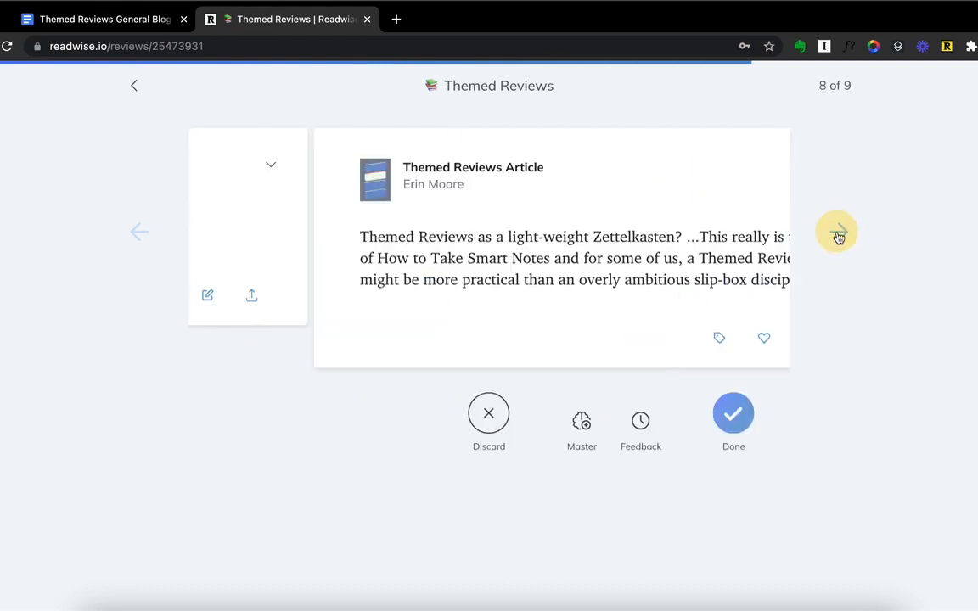
pyautogui.click(836, 234)
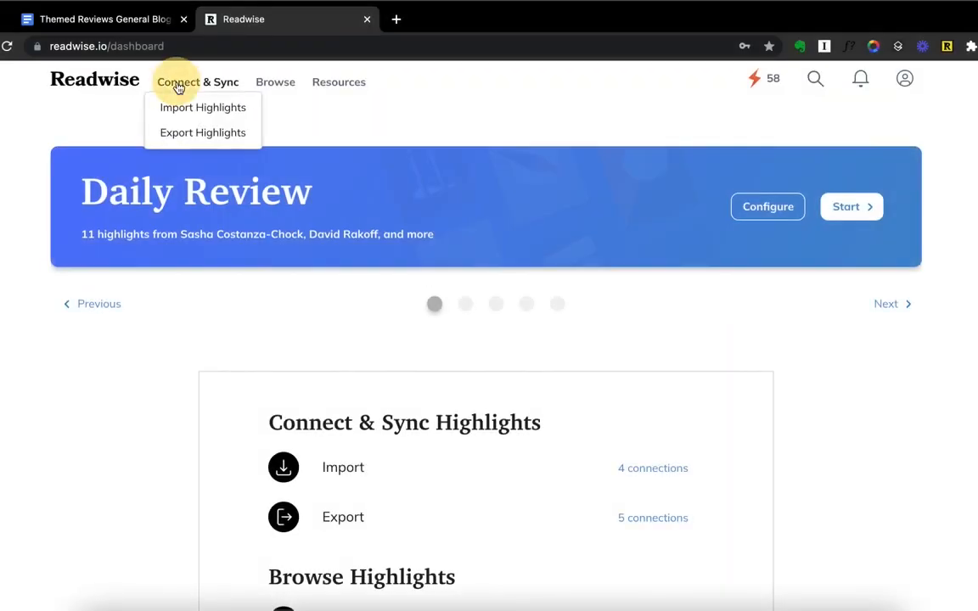
# Step: Draft a freeform highlight for Themed Reviews Article: 'One of the fundamental challenges of writing is that a final pie…'
pyautogui.click(203, 107)
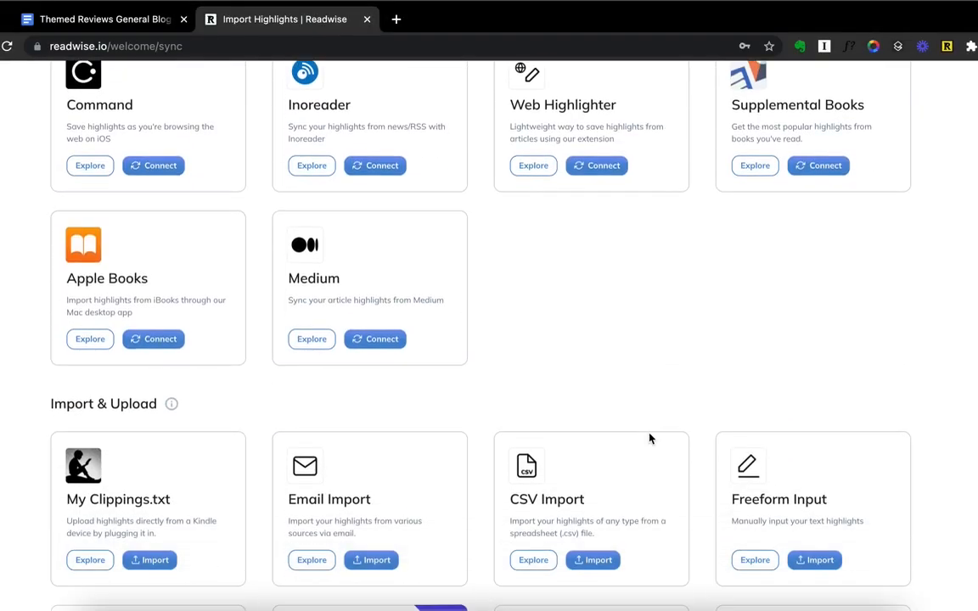
pyautogui.click(813, 559)
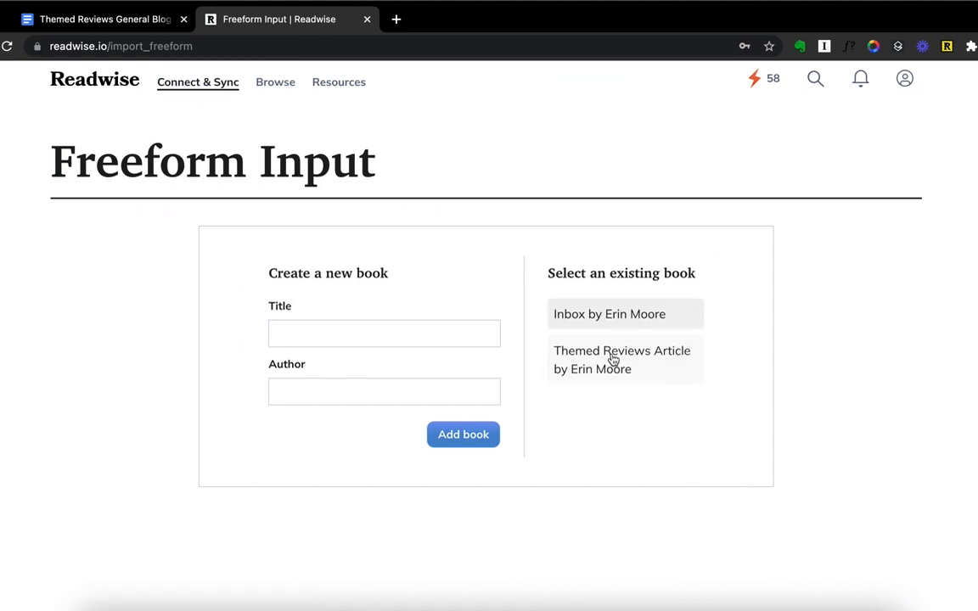
pyautogui.click(622, 360)
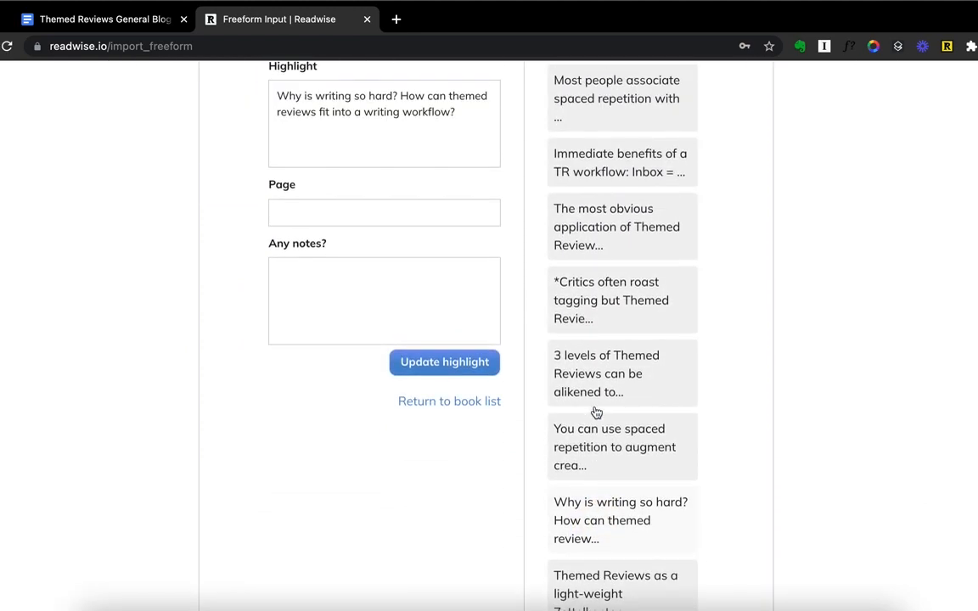
pyautogui.write('One of the fund')
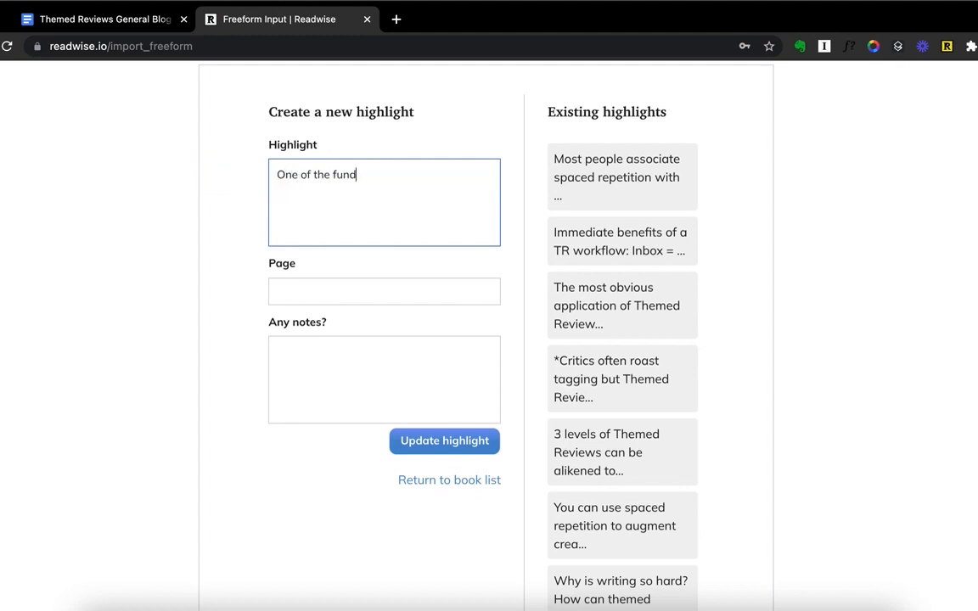
pyautogui.write('amental challenges of')
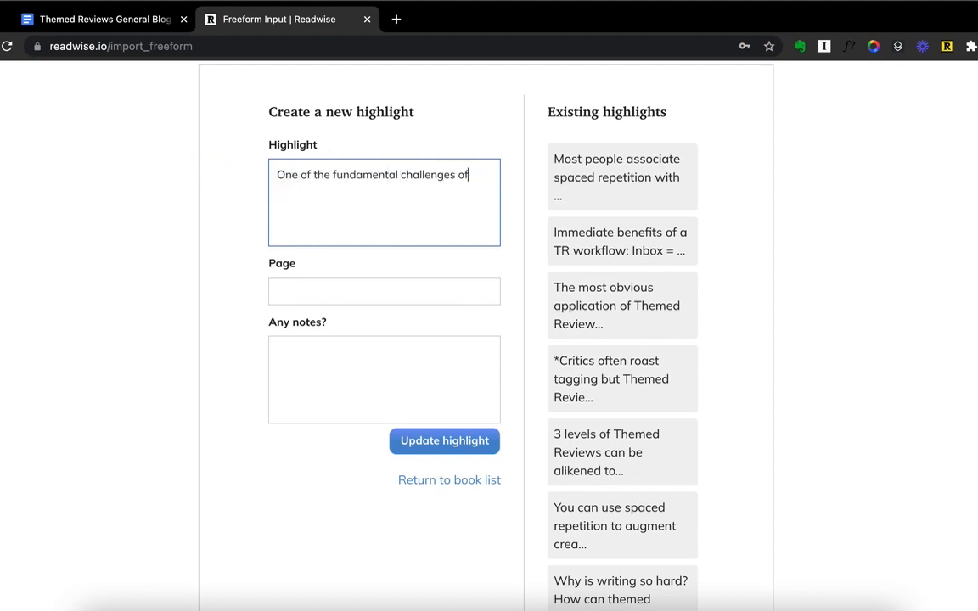
pyautogui.write('writing is that a final pie')
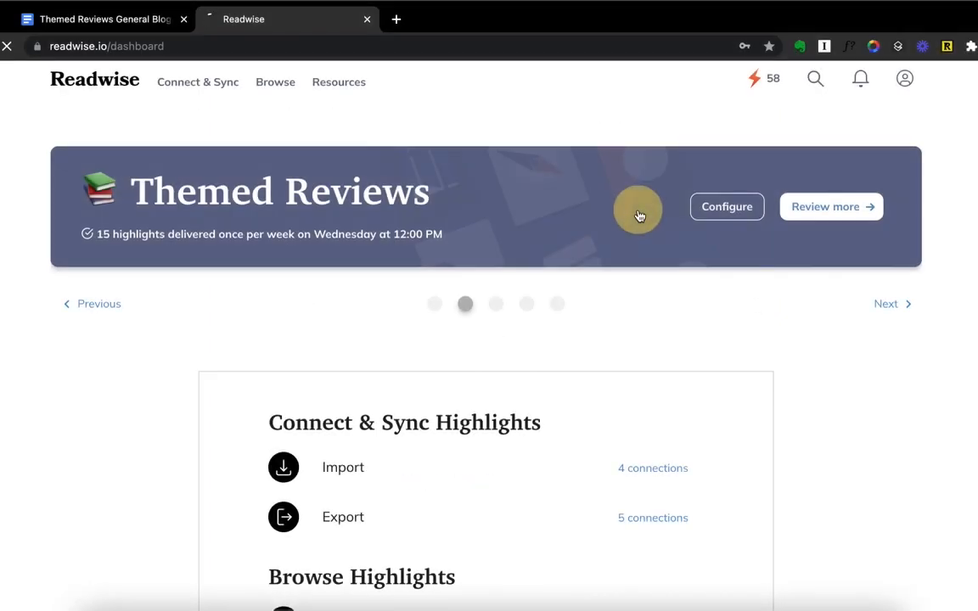
# Step: Reword the new highlight to open 'There are two fundamental challenges of writing. First' and save
pyautogui.click(830, 206)
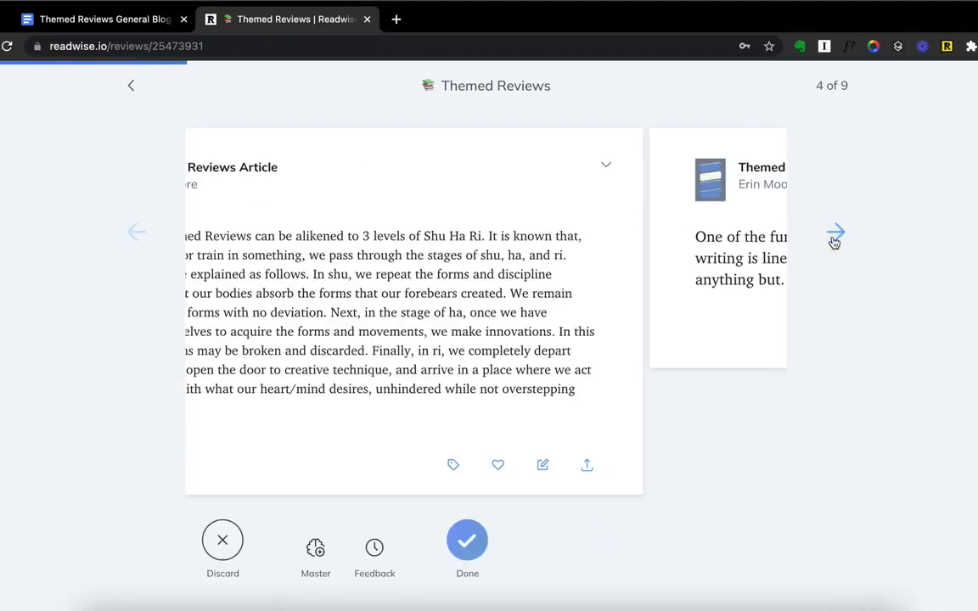
pyautogui.click(542, 465)
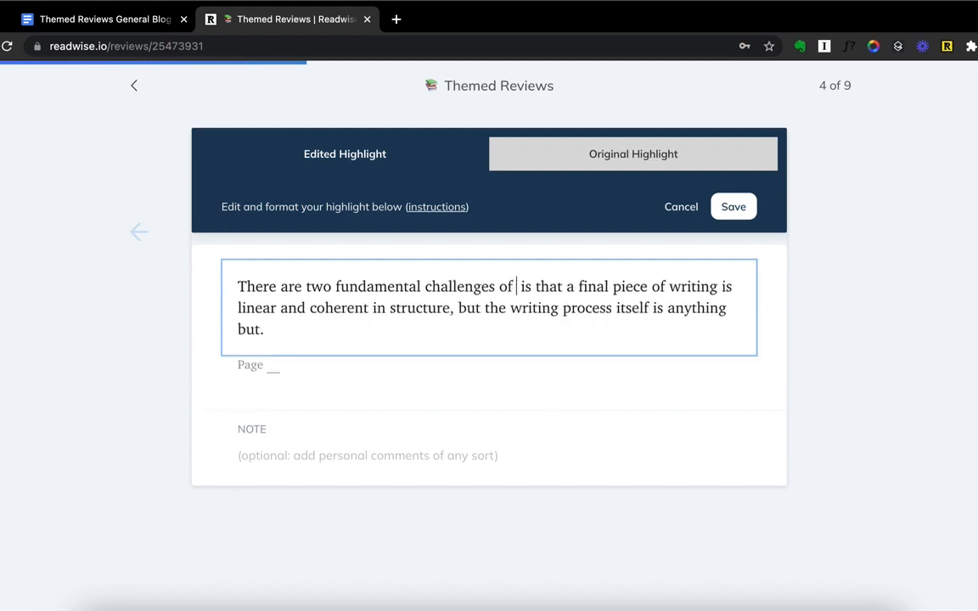
pyautogui.write('writing. First')
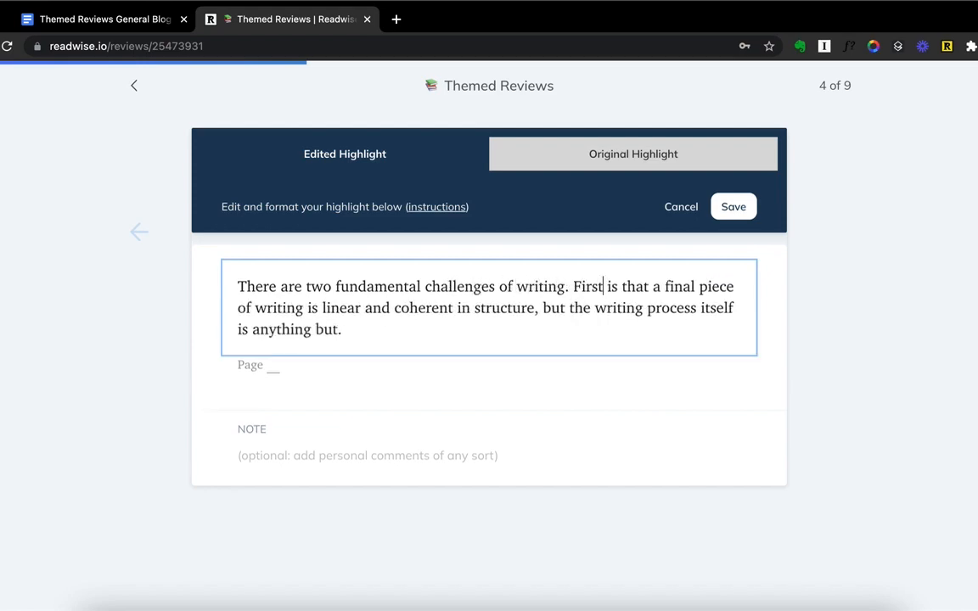
pyautogui.click(102, 19)
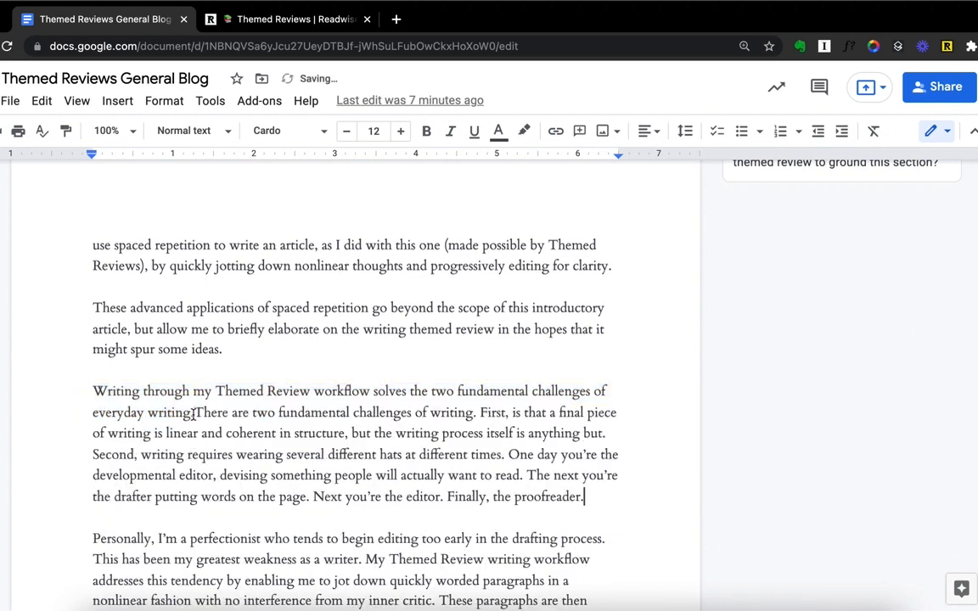
# Step: Delete the duplicate opening sentence and add 'The key to successful writing is keeping these split personalities…'
pyautogui.moveTo(194, 411); pyautogui.dragTo(478, 412)
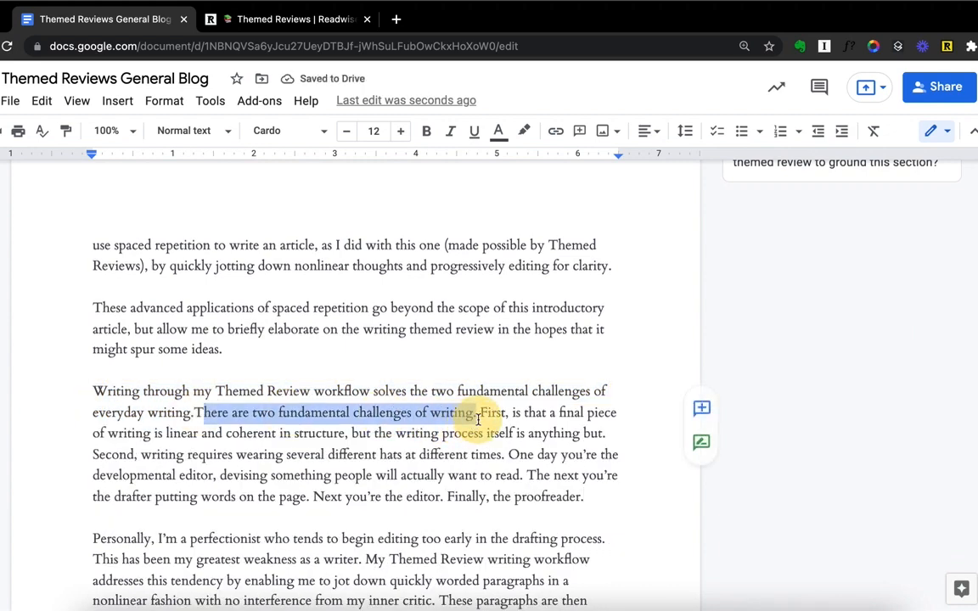
pyautogui.press('Delete')
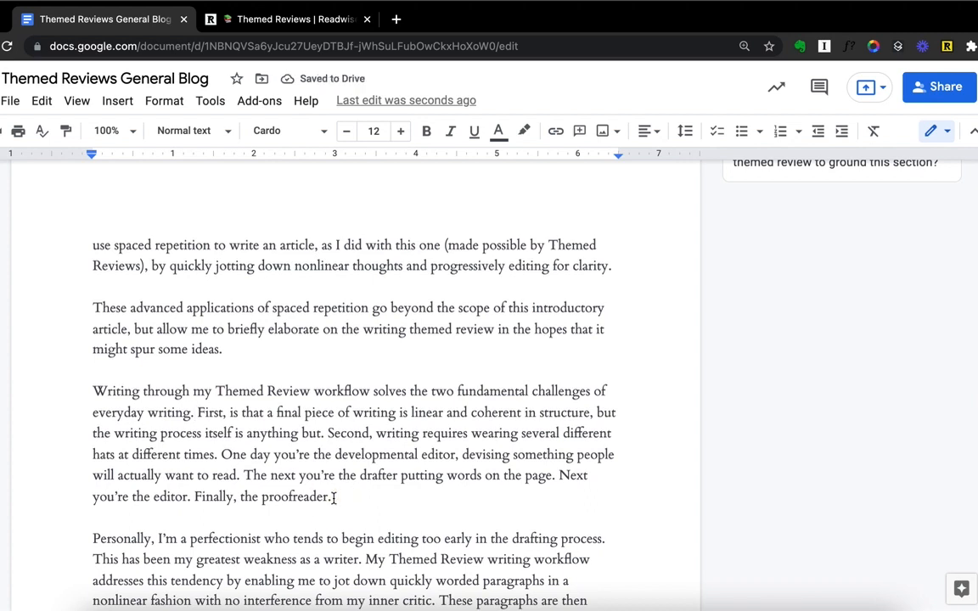
pyautogui.write('The key to')
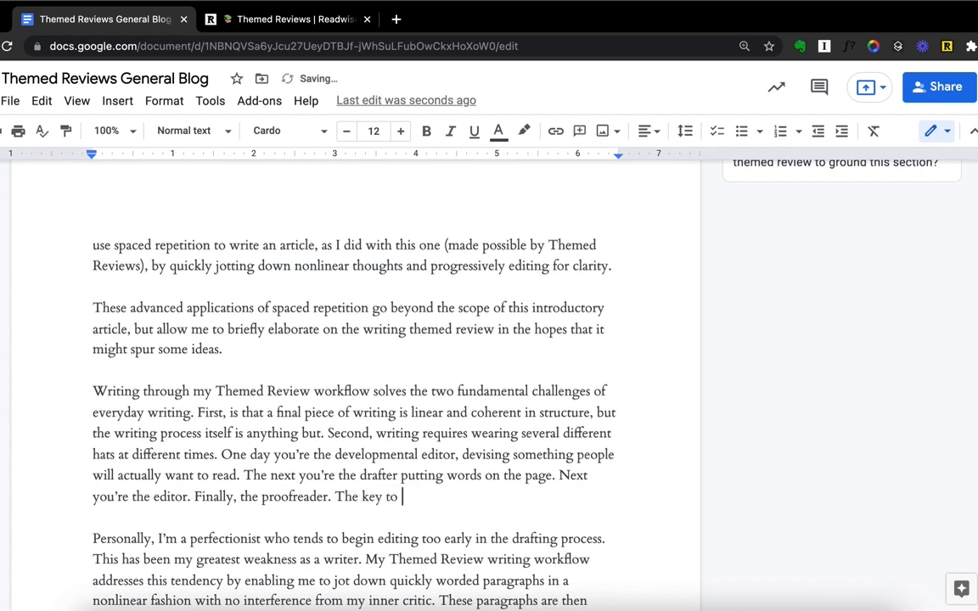
pyautogui.write('successful writing is ke')
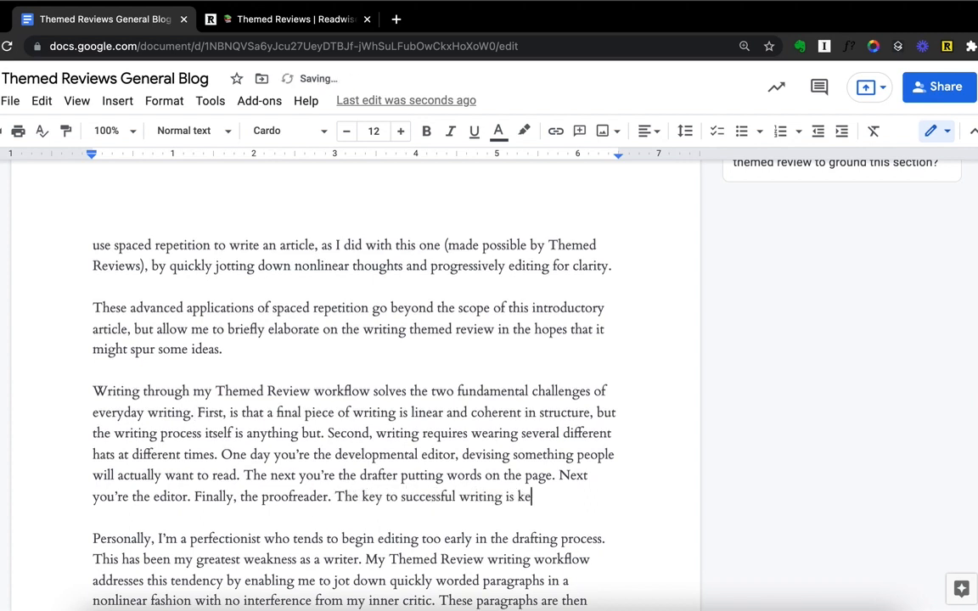
pyautogui.write('eping these split personalities')
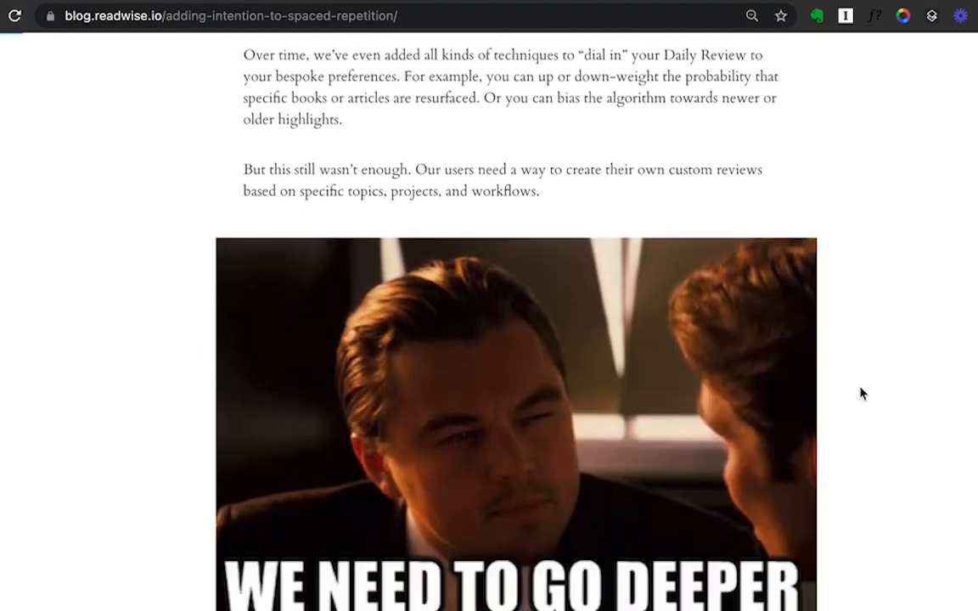
pyautogui.scroll(-3)
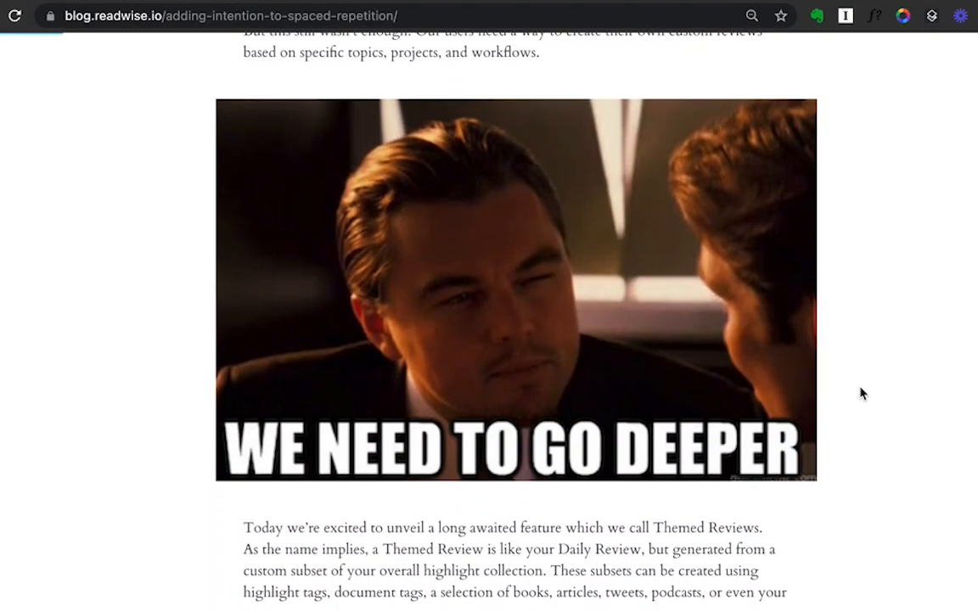